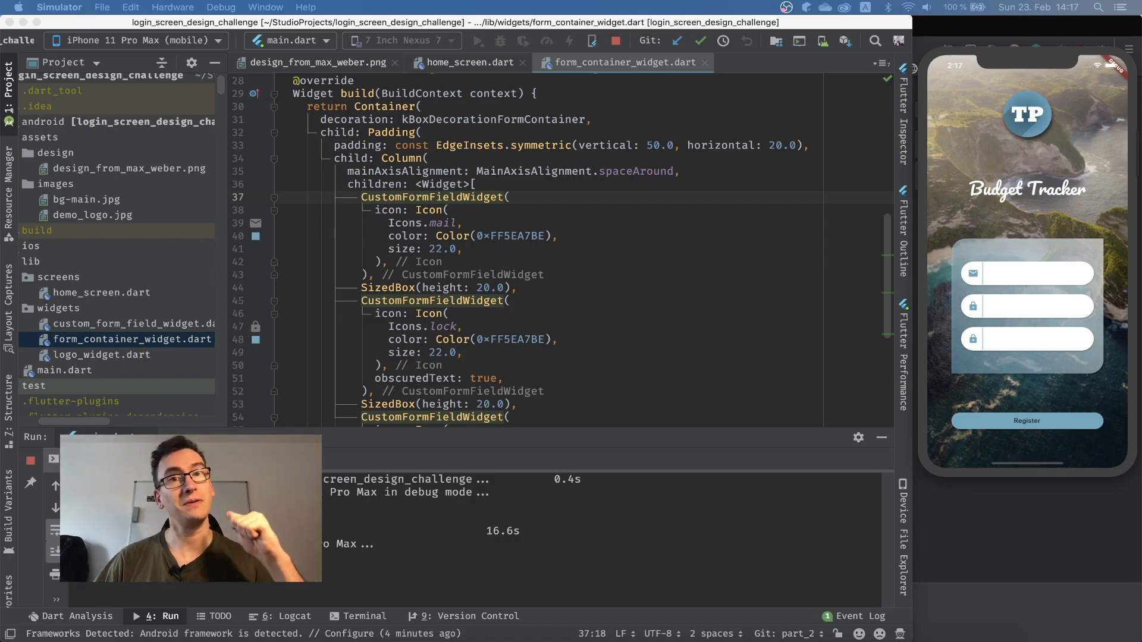
Step: Switch to custom_form_field_widget.dart to work on the field's Icon
click(626, 61)
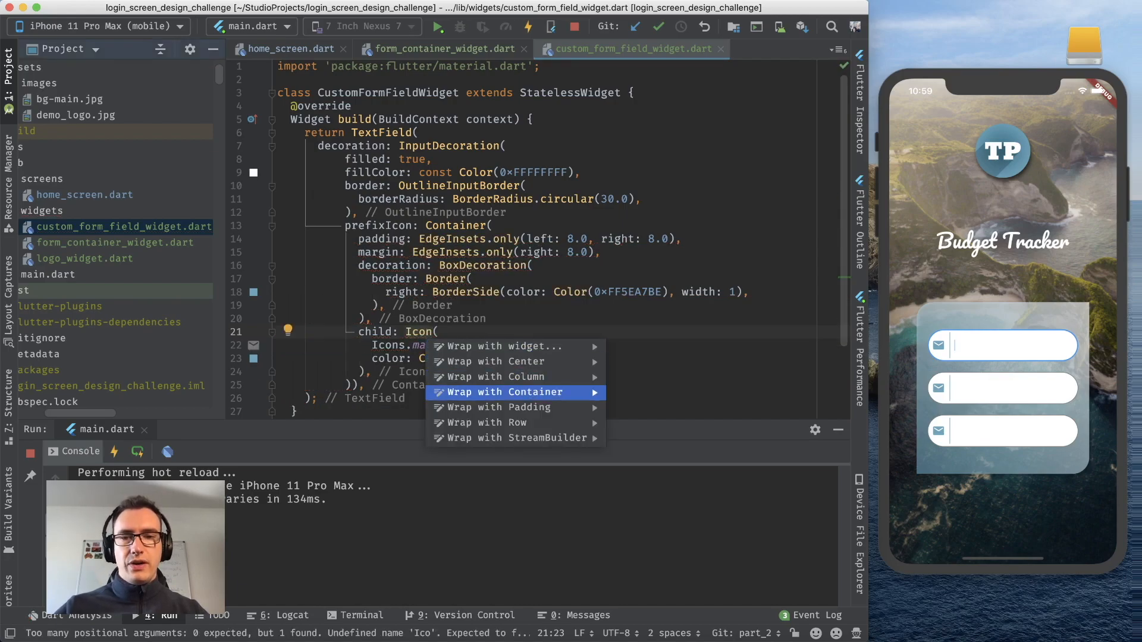
Step: Wrap the mail icon in Padding with EdgeInsets.only(left: 6.0) and hot reload
click(495, 406)
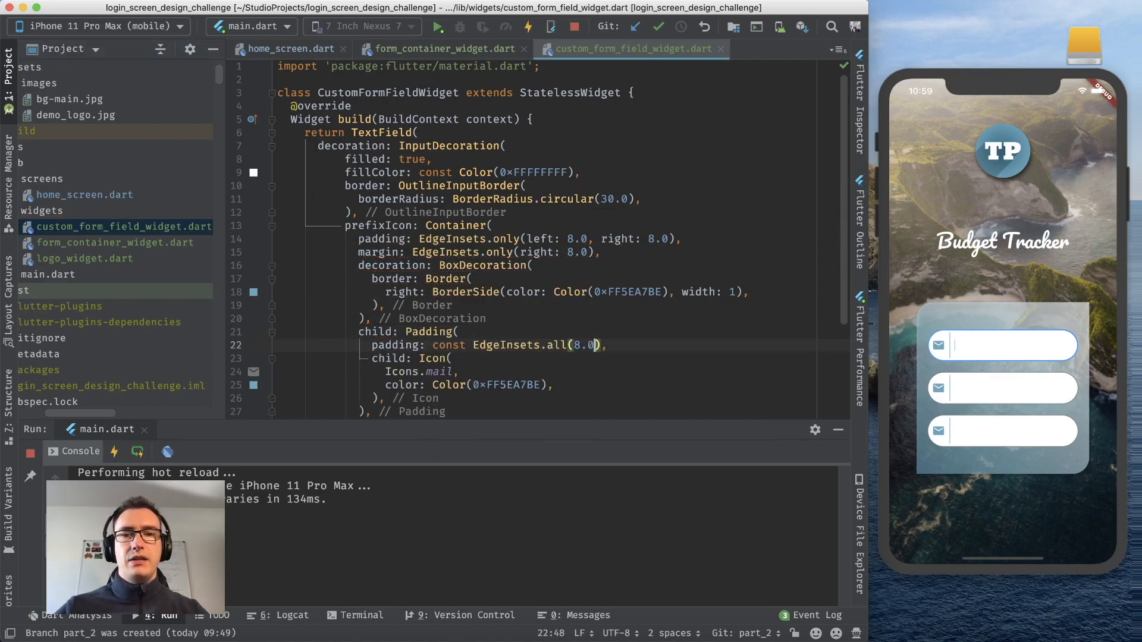
text(12)
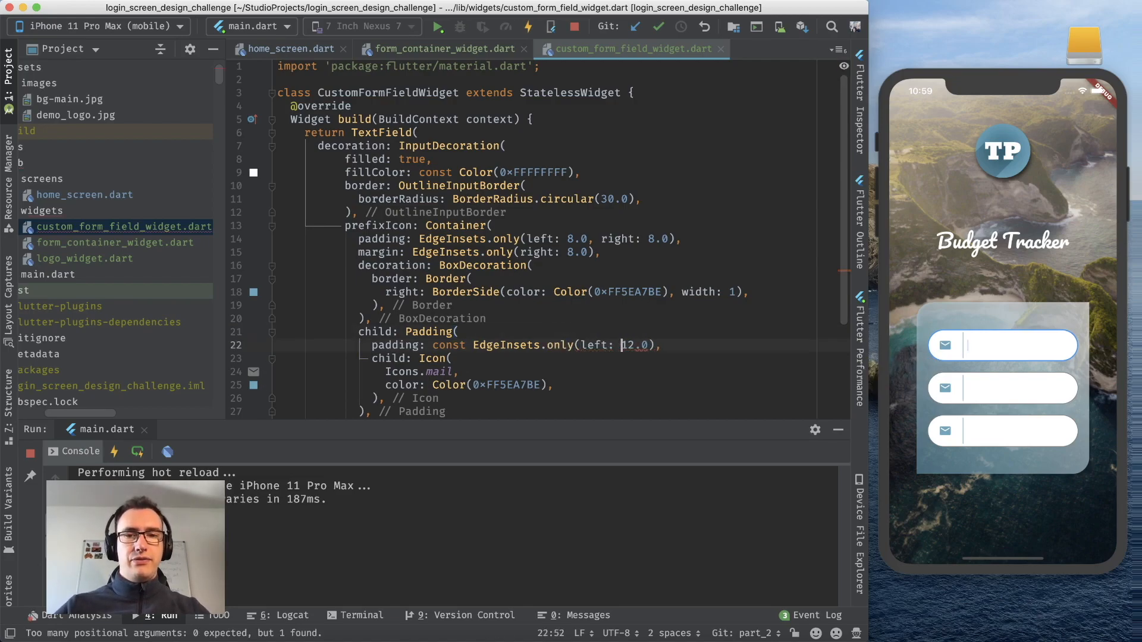
key(Backspace)
text(6)
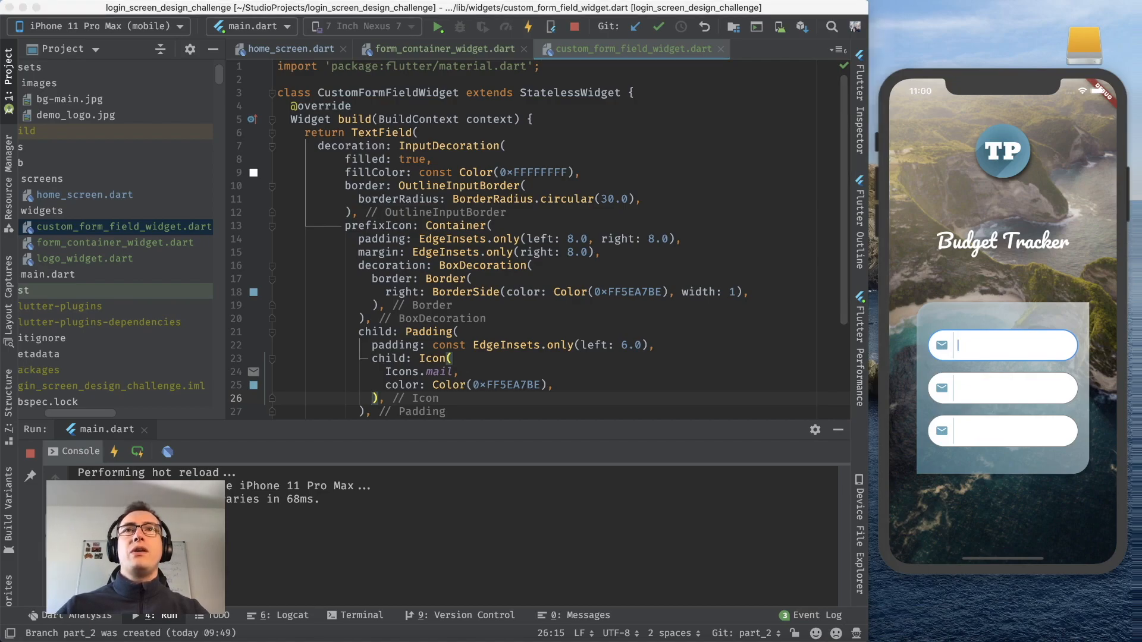
mouse_move(952, 340)
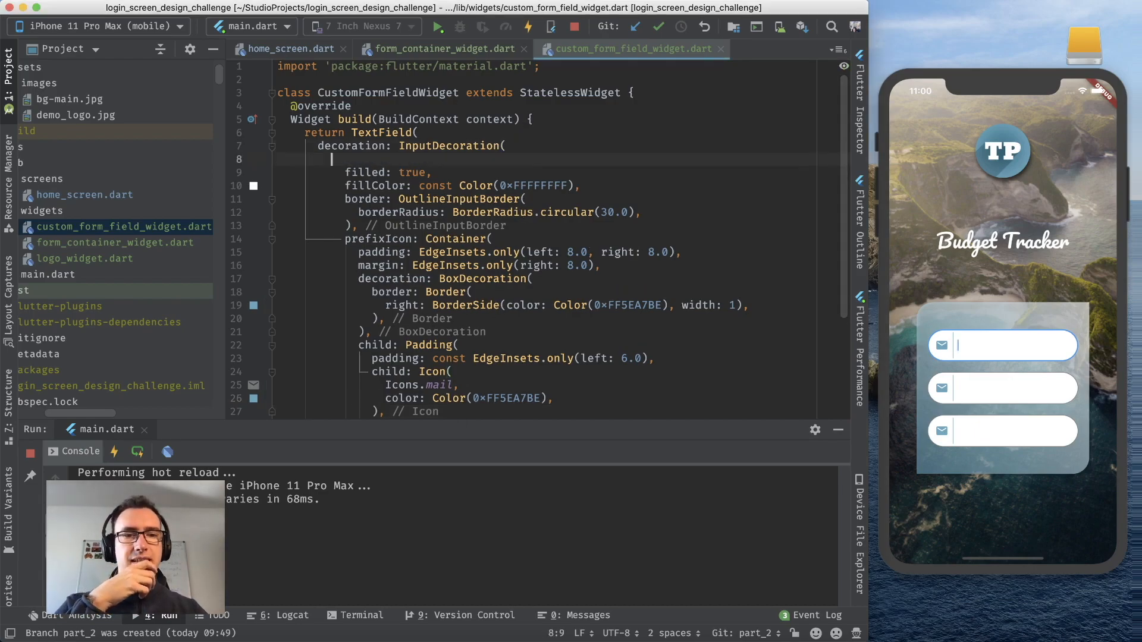
mouse_move(953, 337)
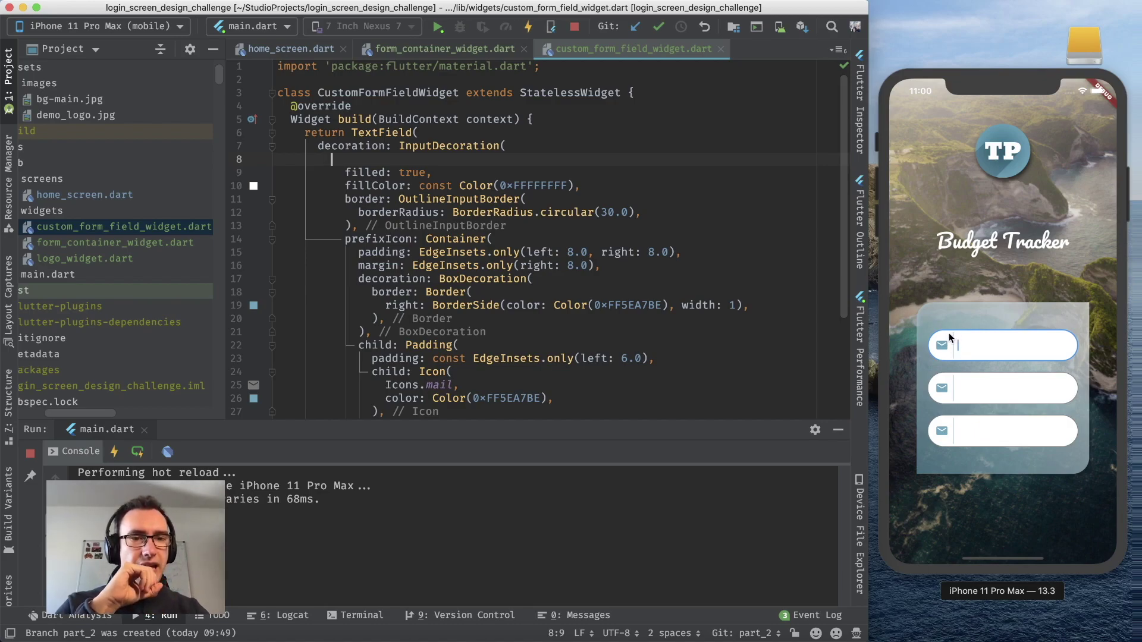
mouse_move(613, 233)
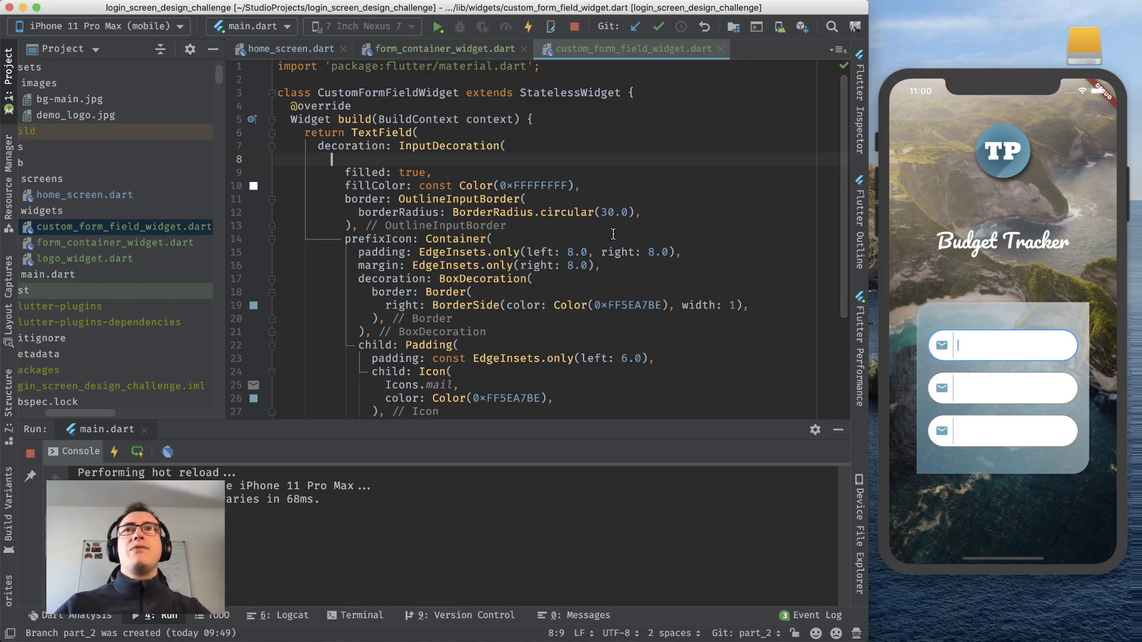
Step: Add isDense: true to the field's InputDecoration and hot reload
text(i)
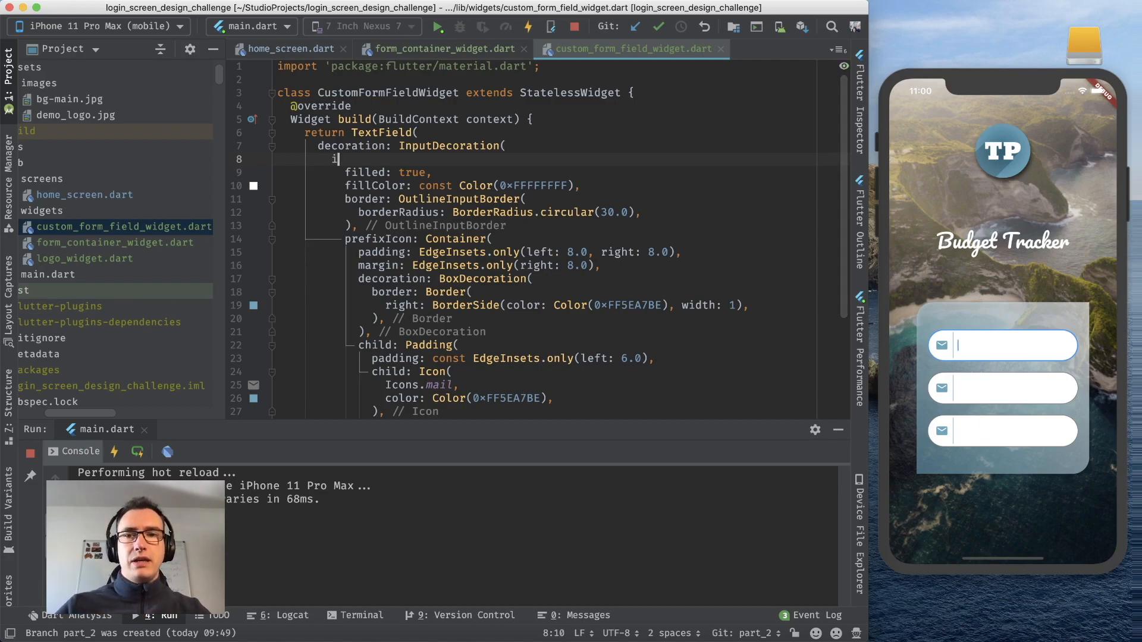
text(sDense: ,)
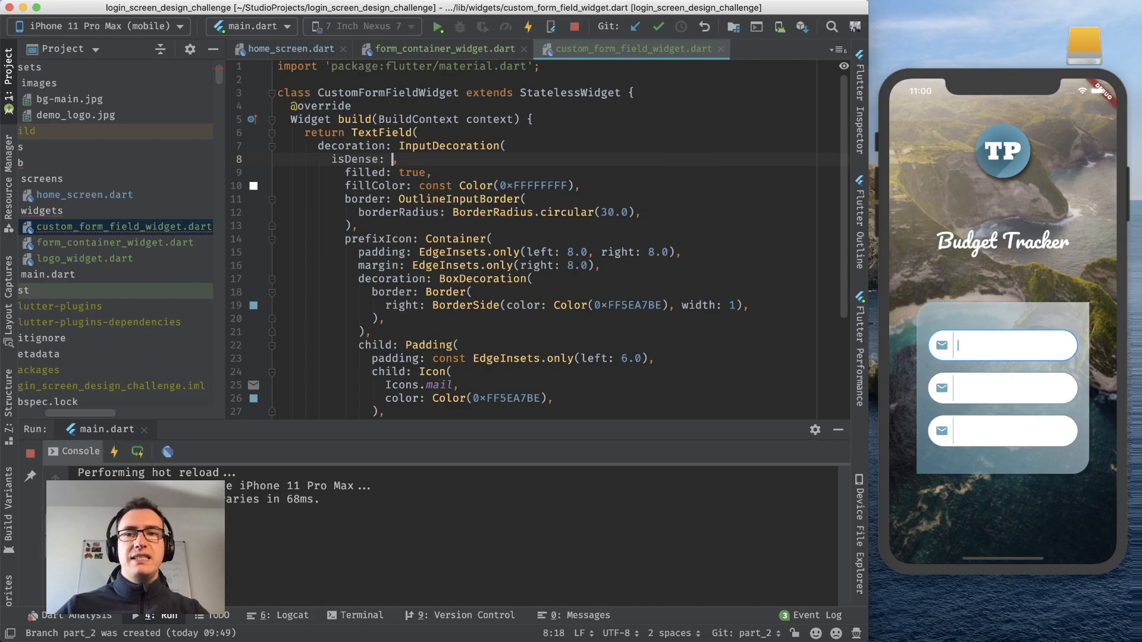
text(true,)
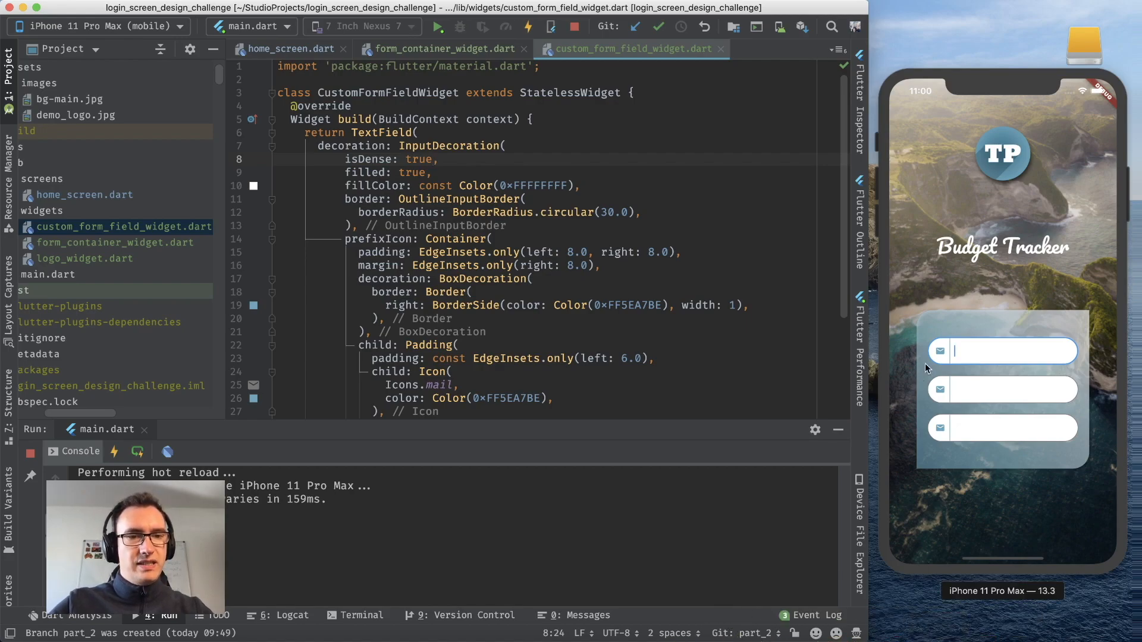
mouse_move(942, 445)
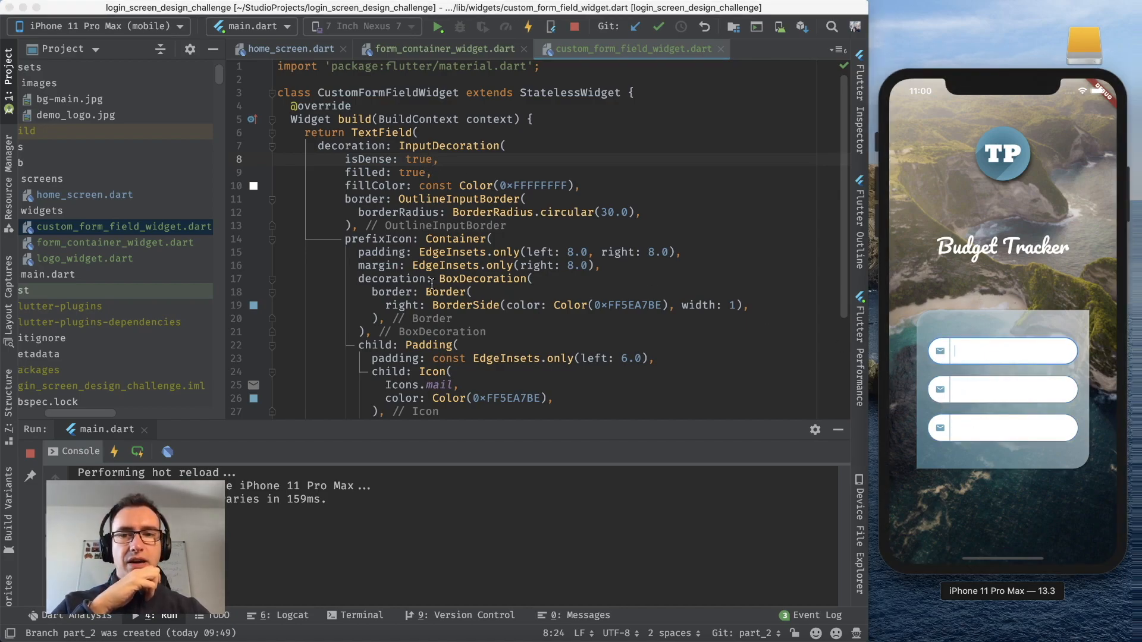
Step: Add a final Icon icon field and constructor parameter, using icon as the Padding child
text(size: 22.0,)
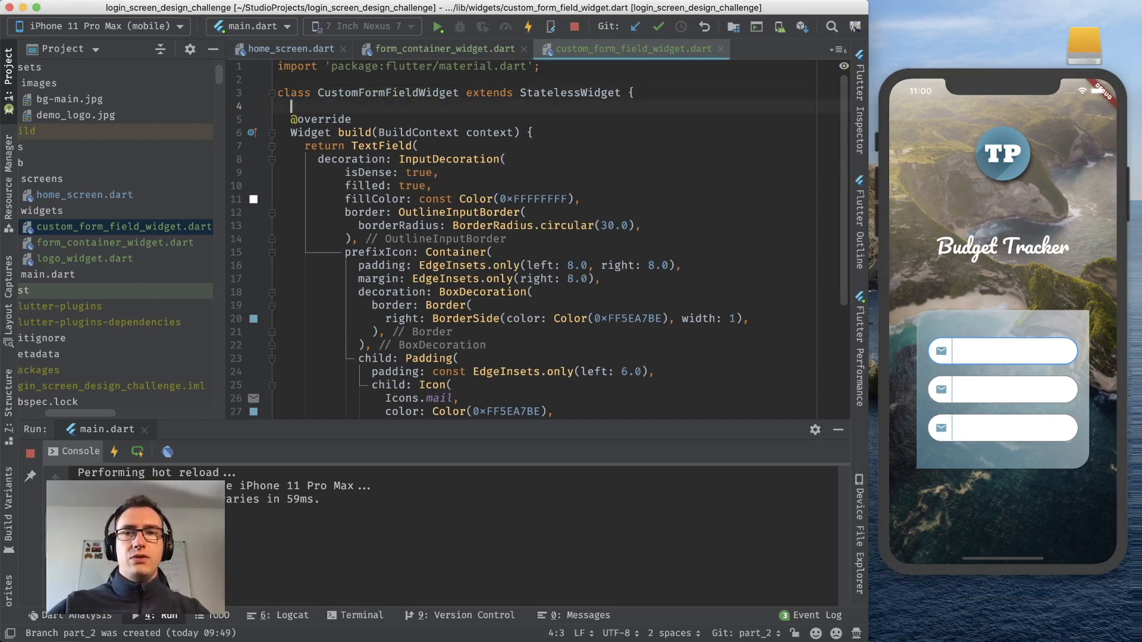
text(final I)
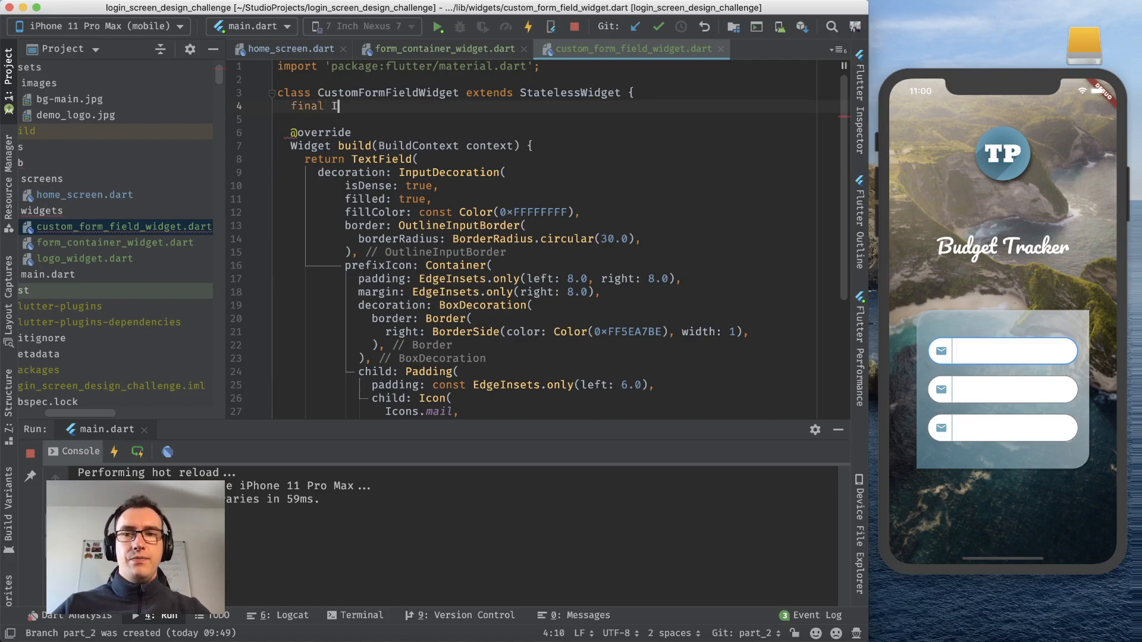
text(con icon;)
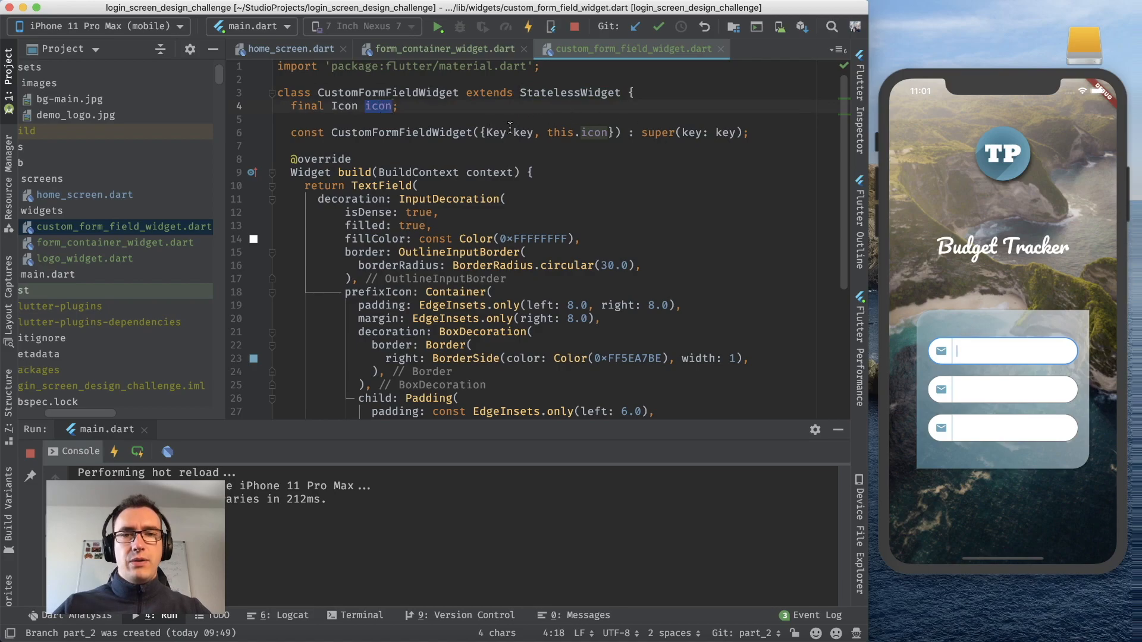
scroll(down, 3)
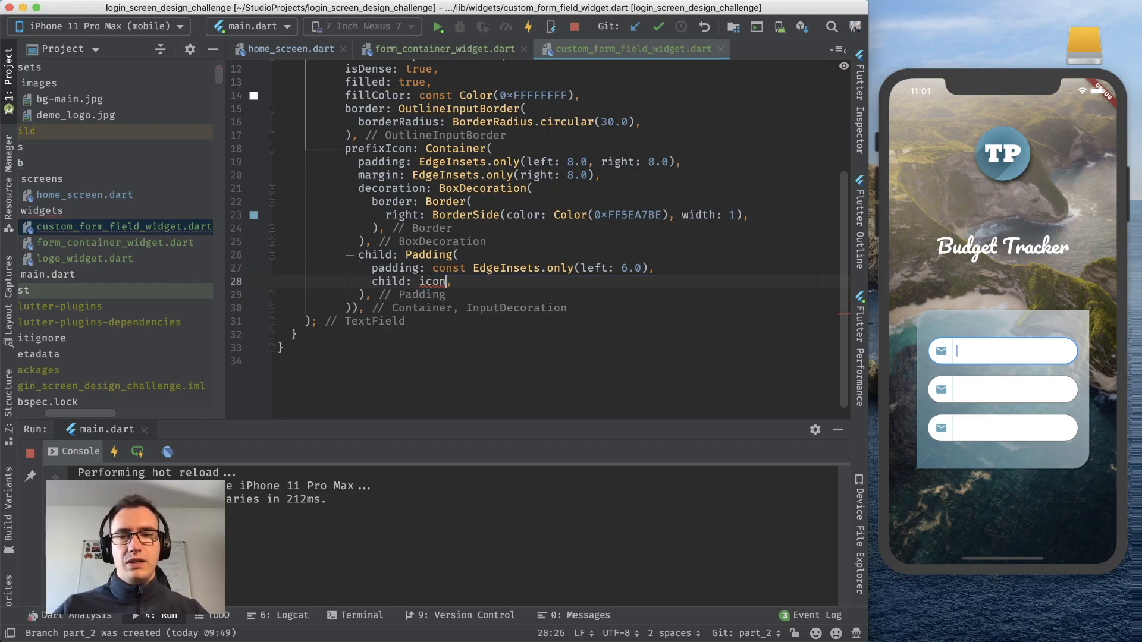
scroll(up, 3)
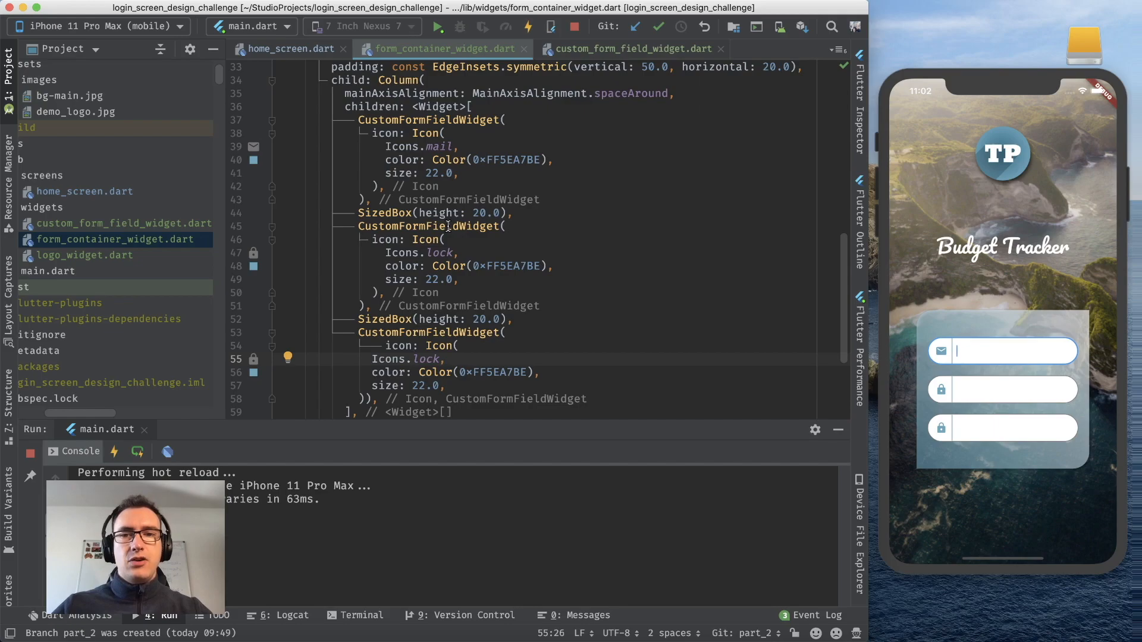
Step: Pass a mail icon to the first field and lock icons to the other two
click(440, 292)
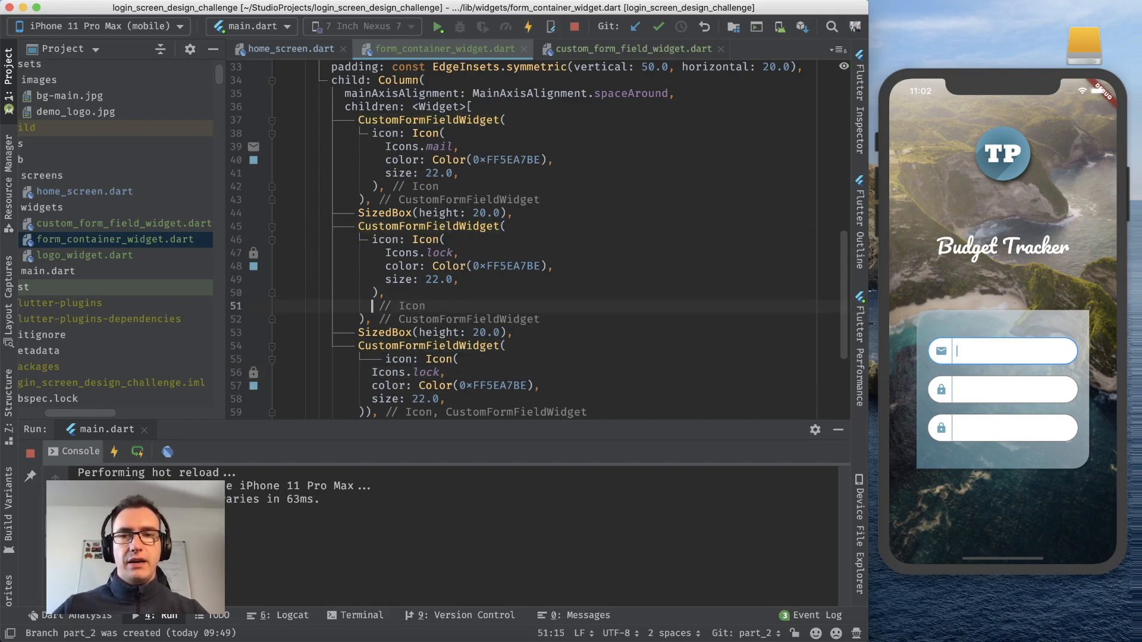
Step: Add obscuredText: true to both lock-icon fields in the form container
text(obscure)
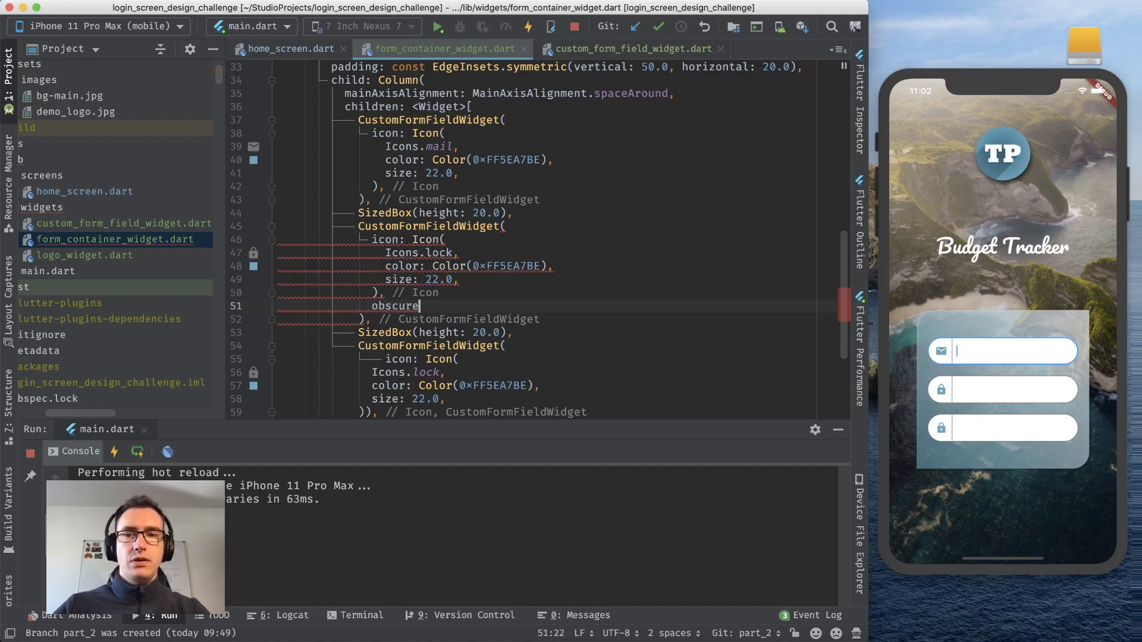
text(dText: true,)
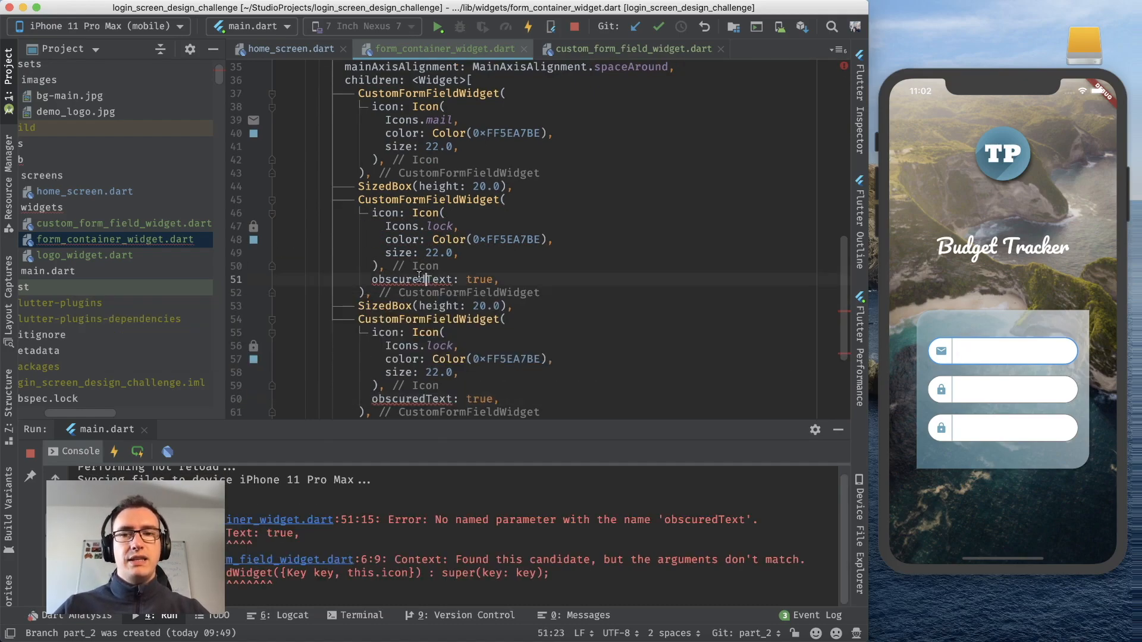
double_click(412, 279)
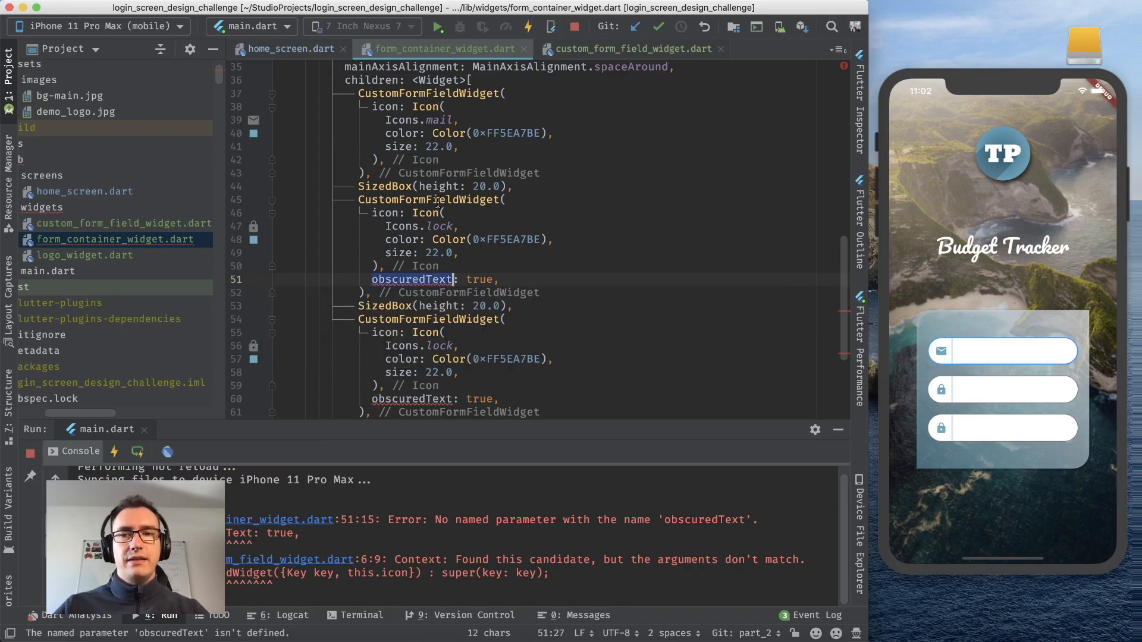
Step: Declare bool obscuredText in the custom field and pass it to the TextField's obscureText
click(630, 49)
text(final)
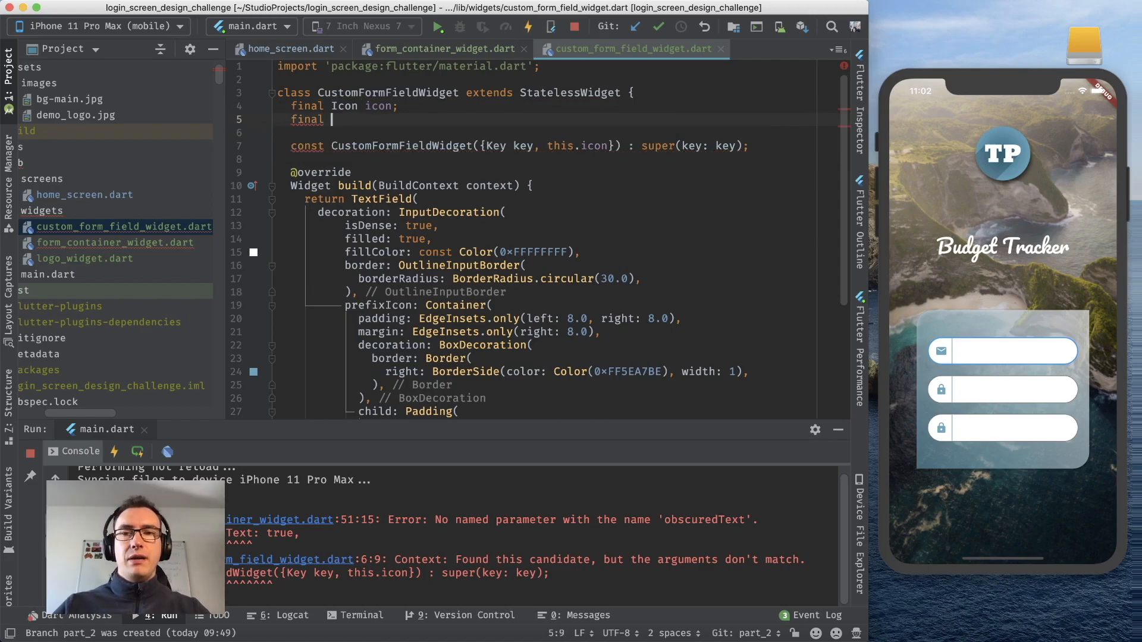
text(bool obscuredText;)
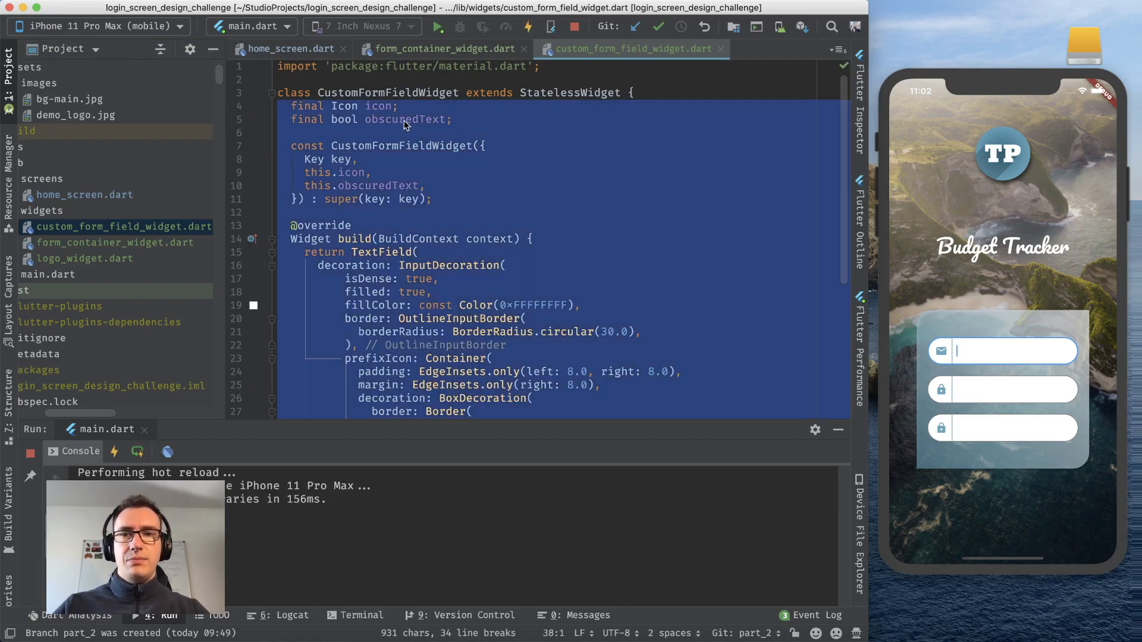
key(cmd+c)
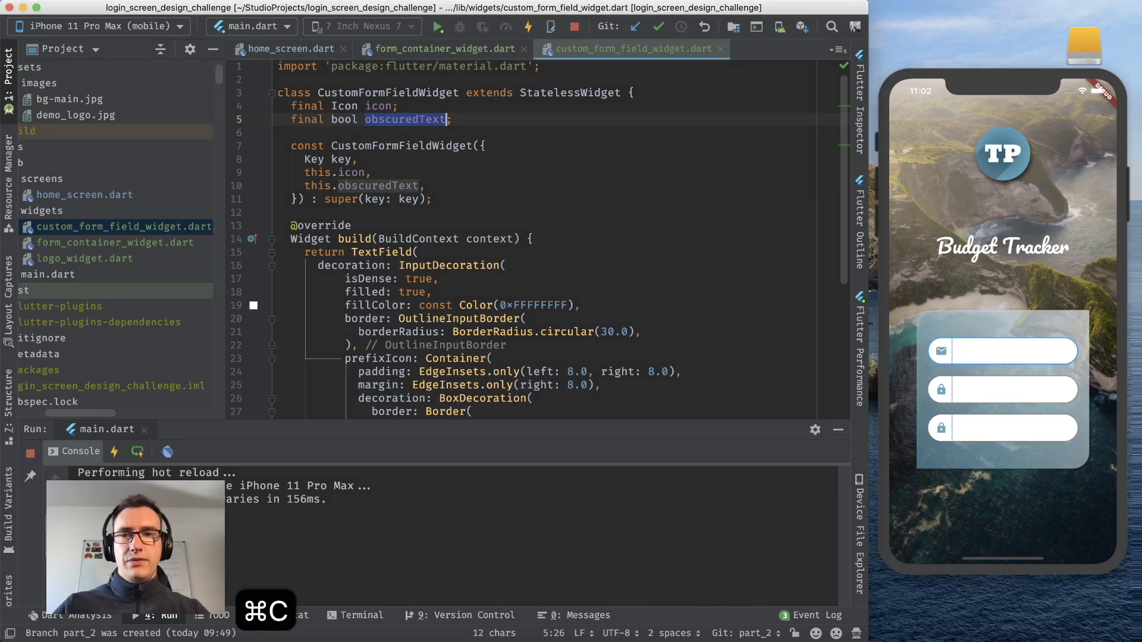
scroll(down, 3)
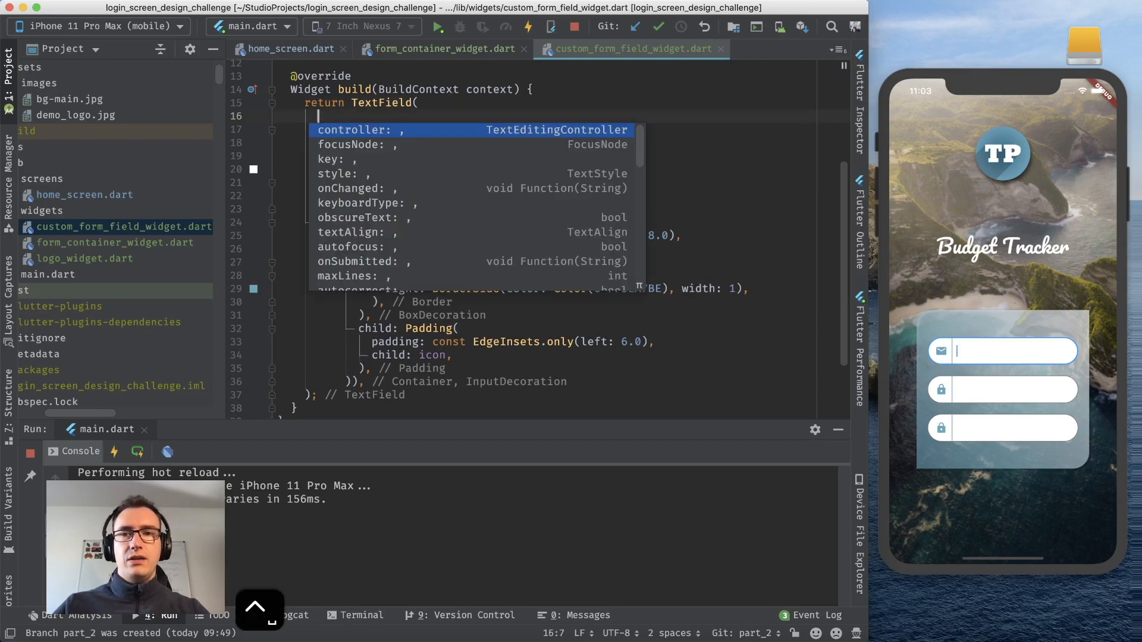
key(cmd+v)
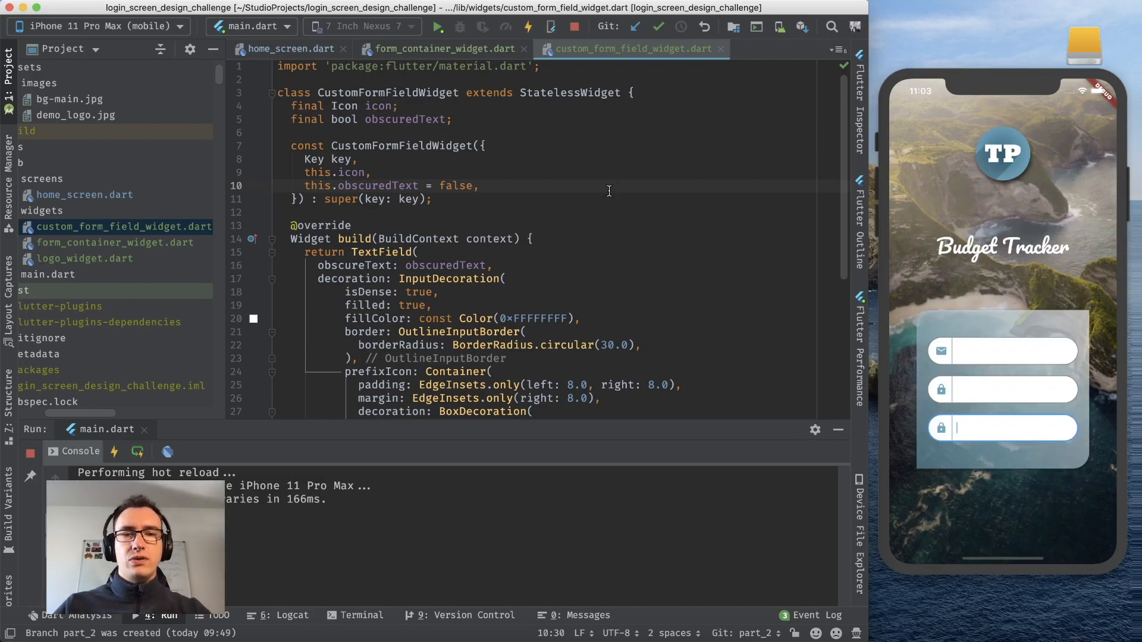
Step: Type 'asdfasdfasdf' into the simulator's email field, then switch to custom_form_field_widget.dart
click(442, 49)
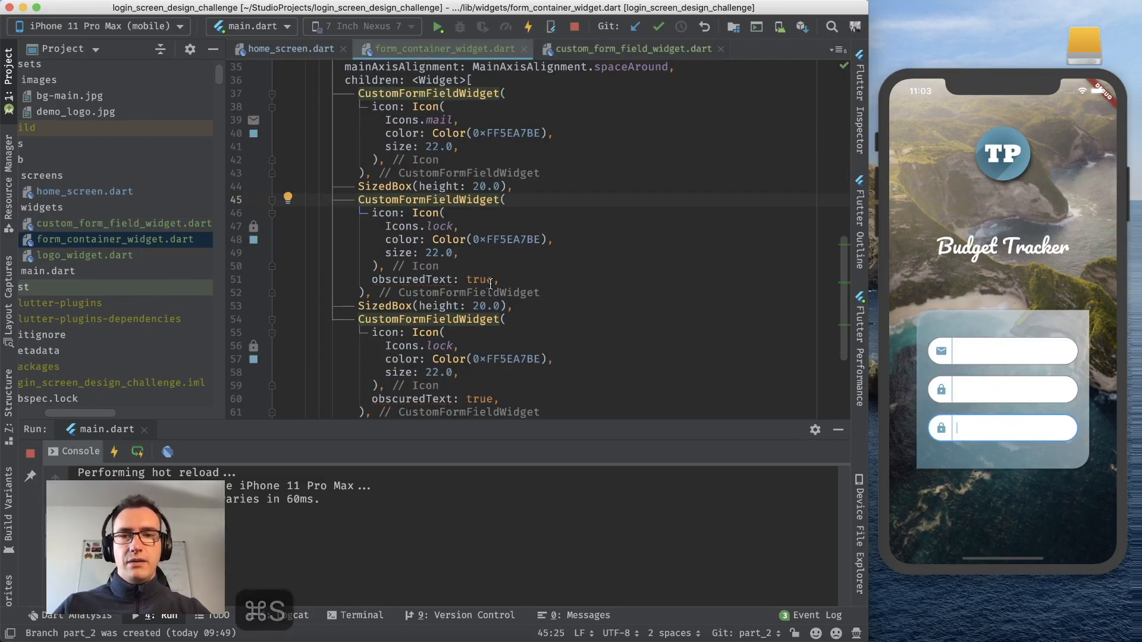
click(1003, 351)
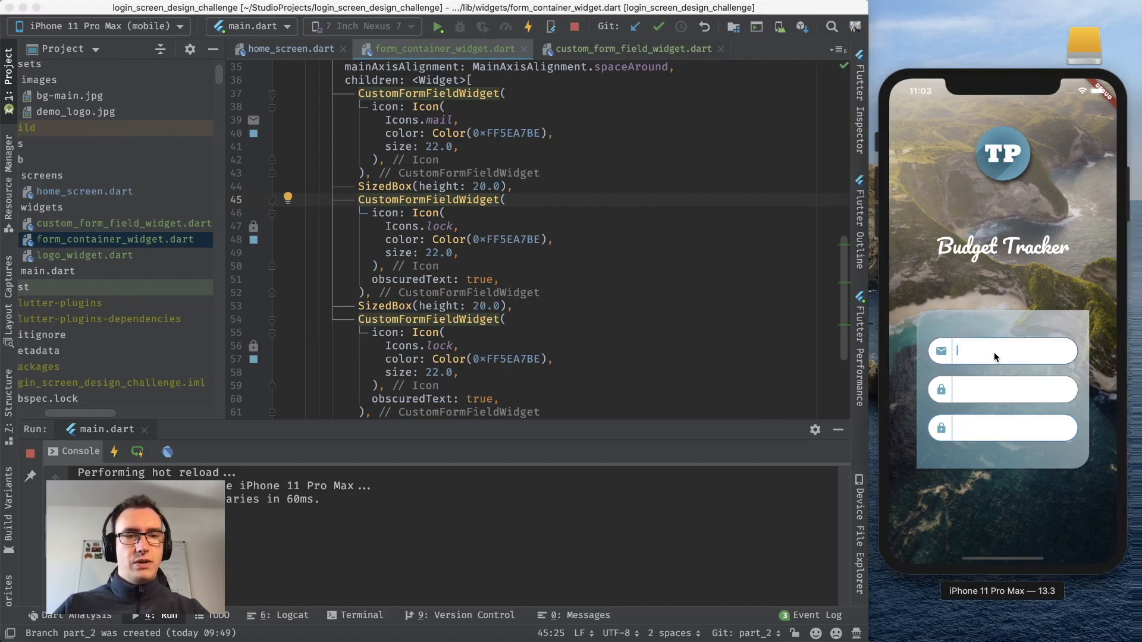
text(asdfasdfasdf)
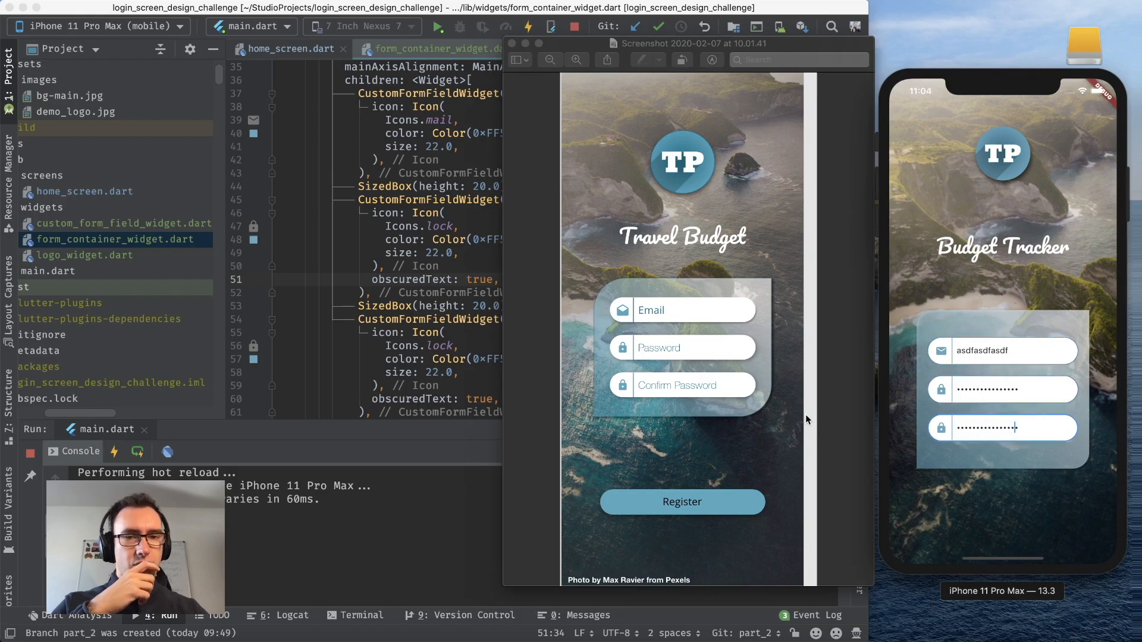
mouse_move(615, 391)
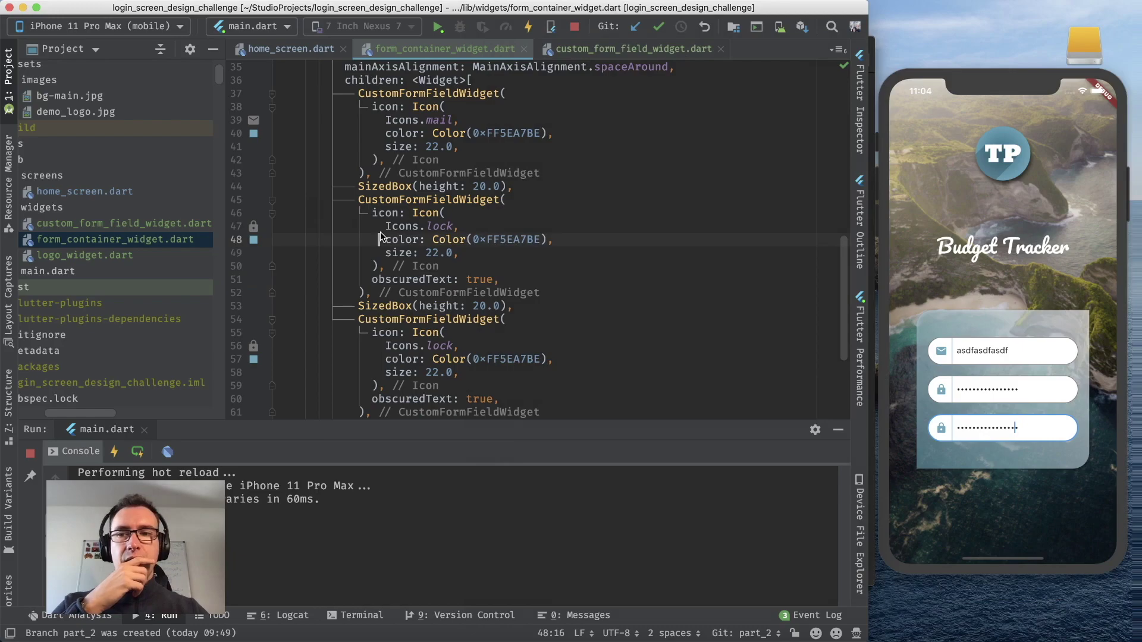
scroll(up, 3)
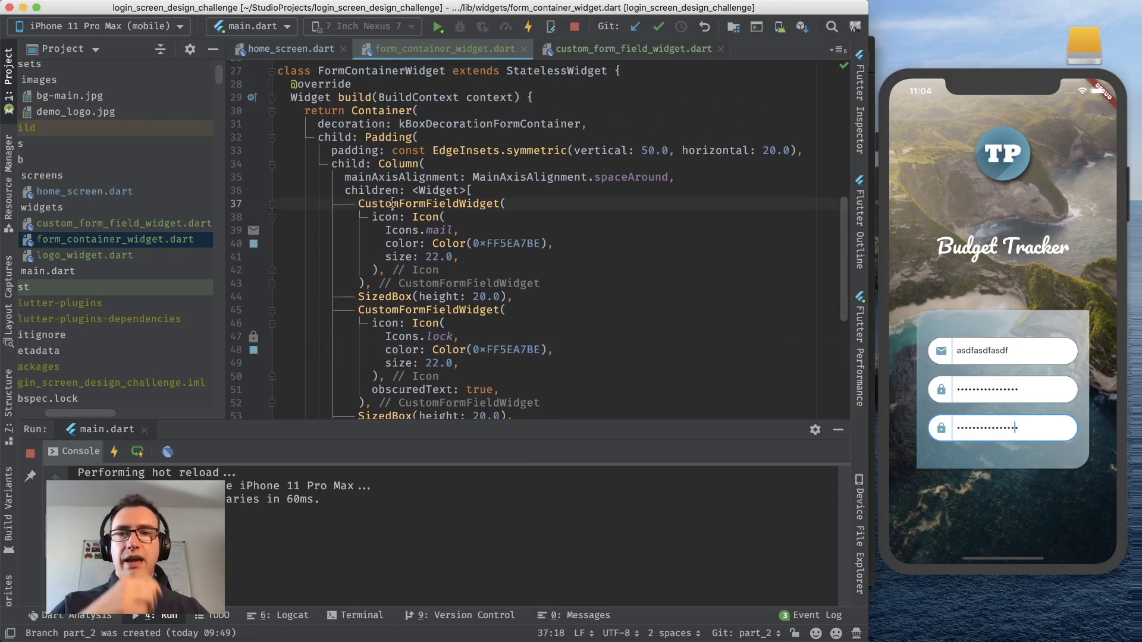
click(630, 49)
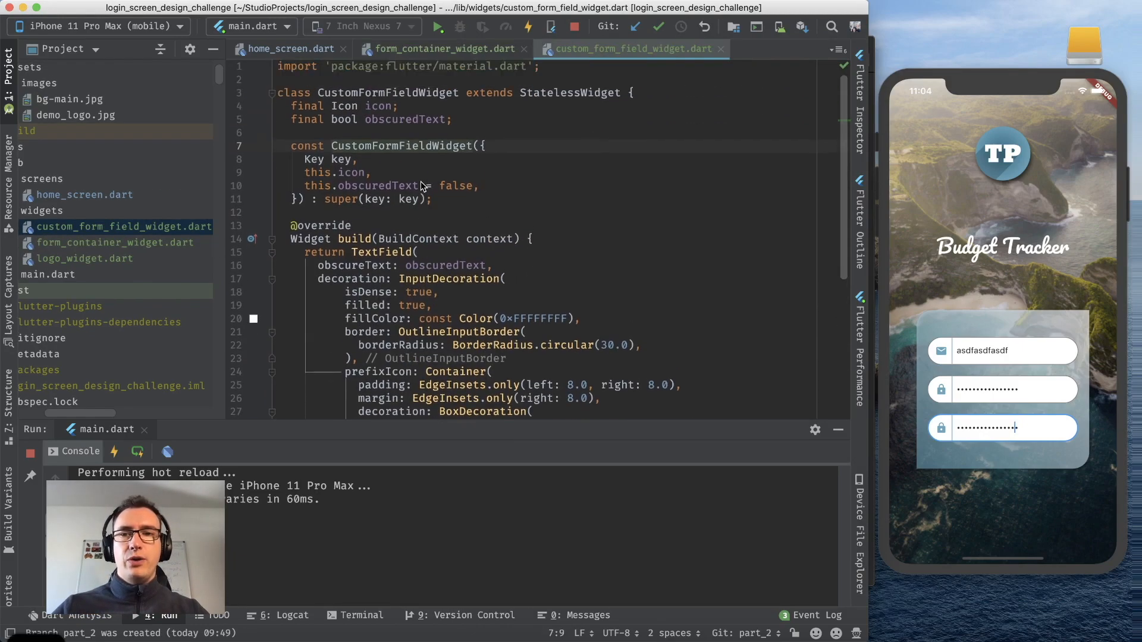
Step: Wrap the TextField in a Material with elevation 2.0 and BorderRadius.circular(30.0)
scroll(down, 3)
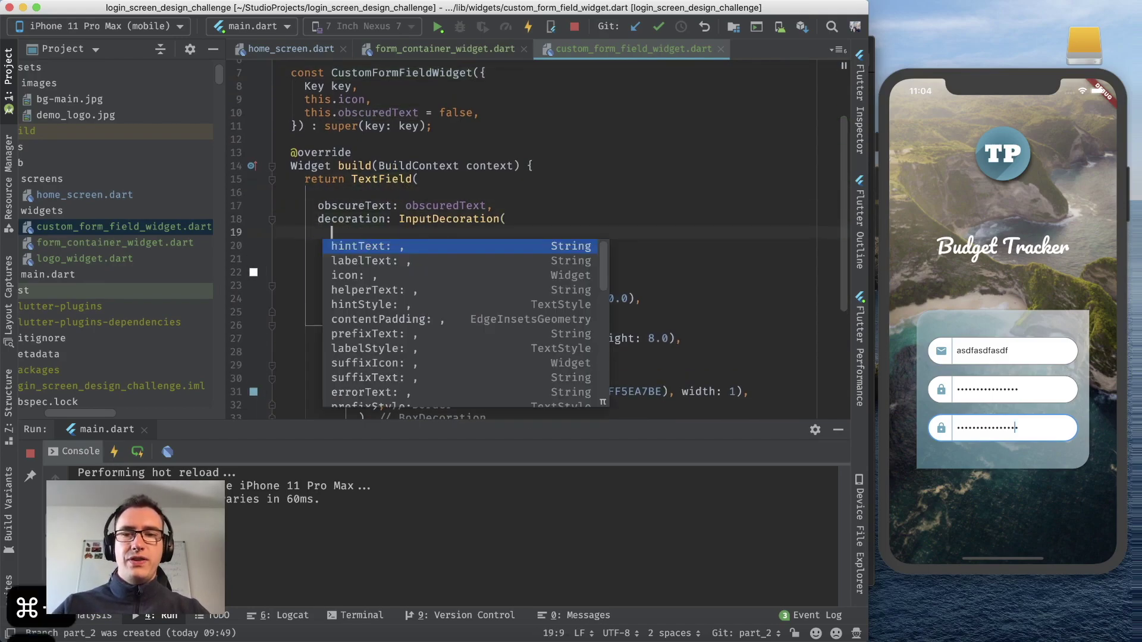
text(b)
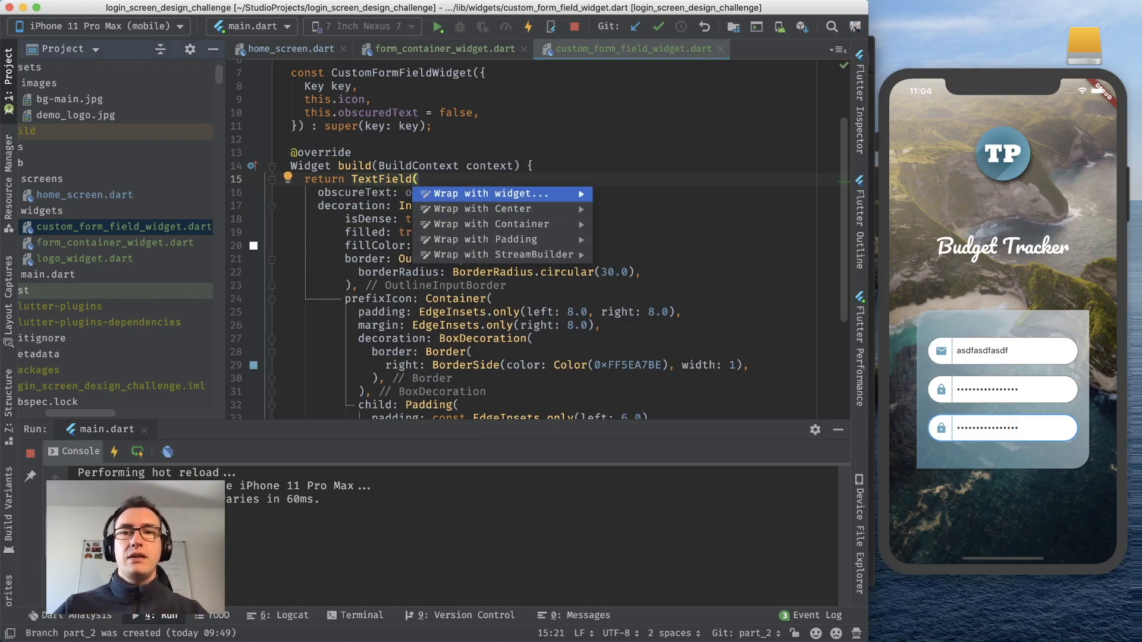
click(493, 194)
text(elevation:)
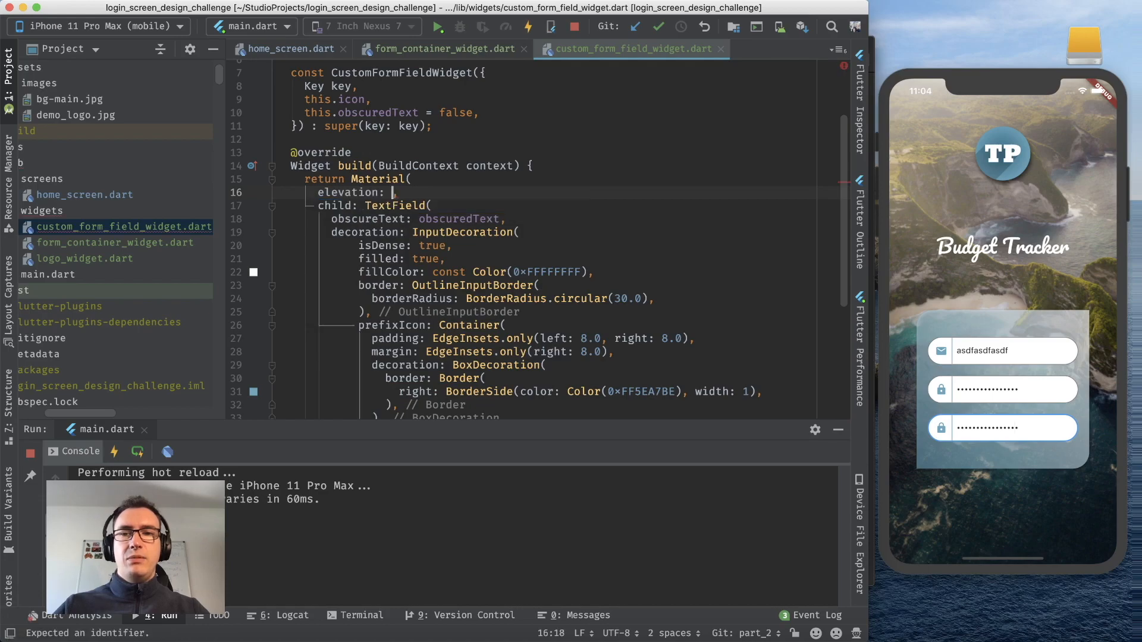
text(2.0)
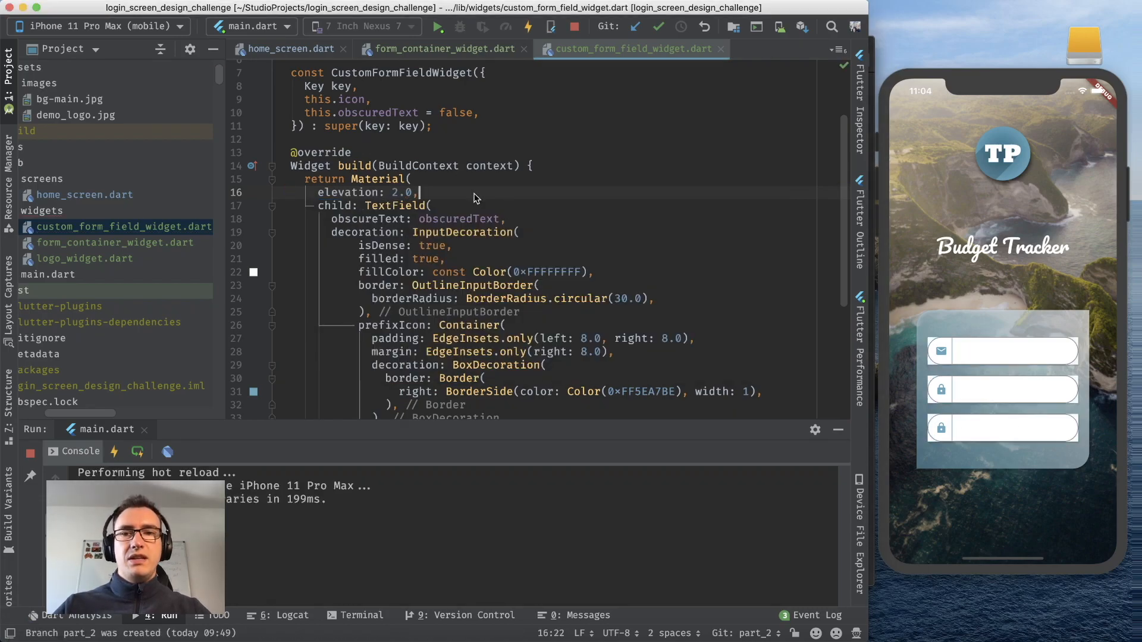
key(enter)
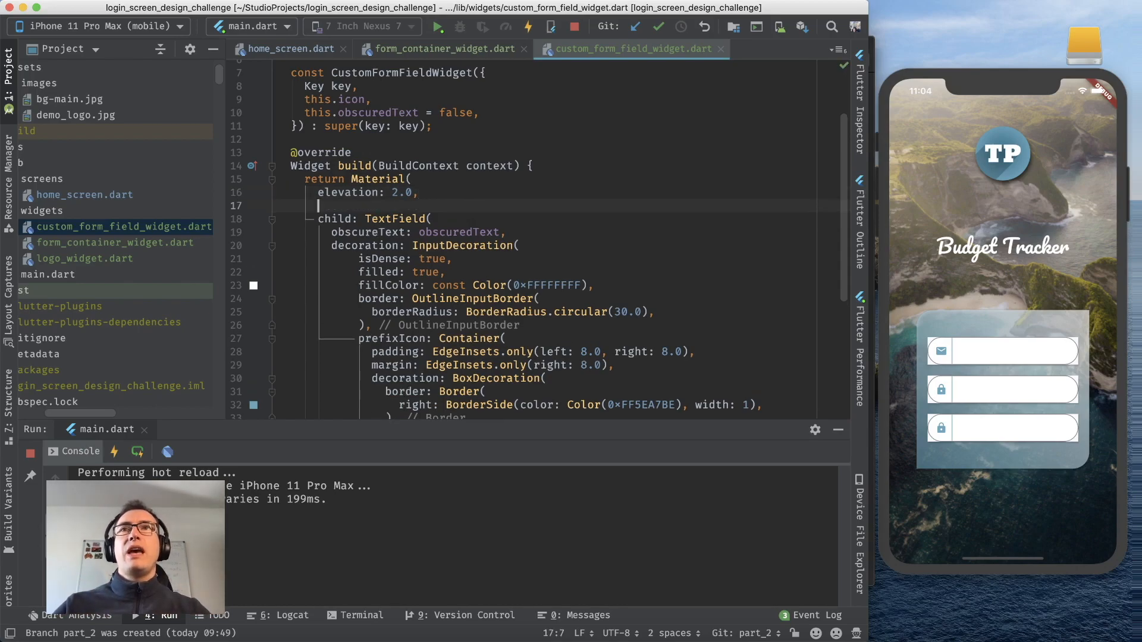
text(borderRadius: BorderRadius.,)
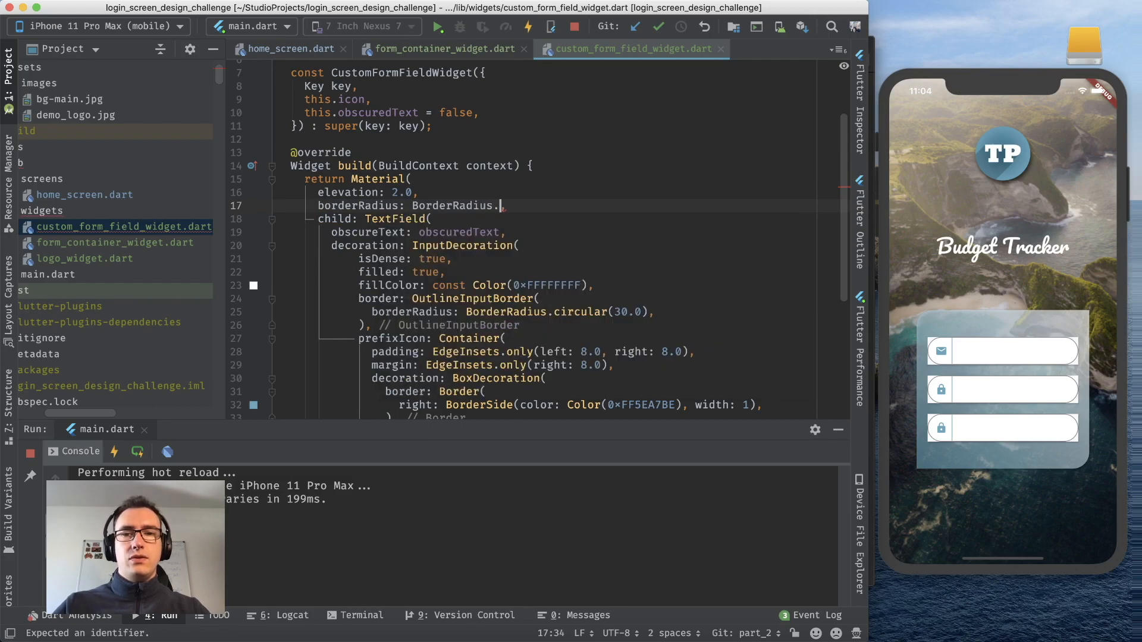
text(circular(30.0))
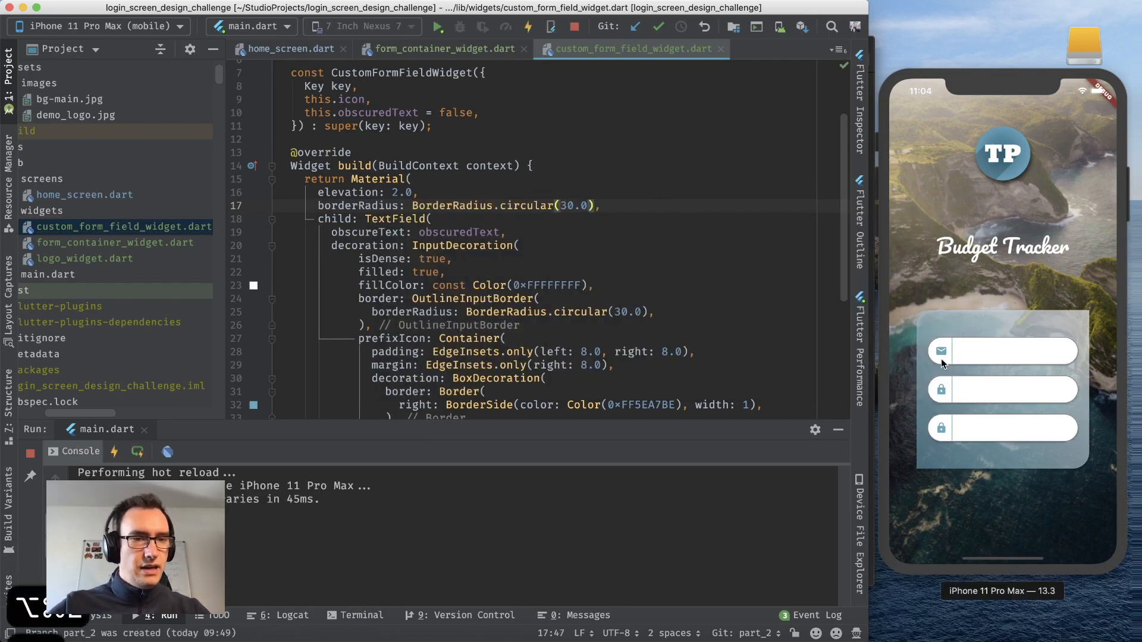
mouse_move(985, 546)
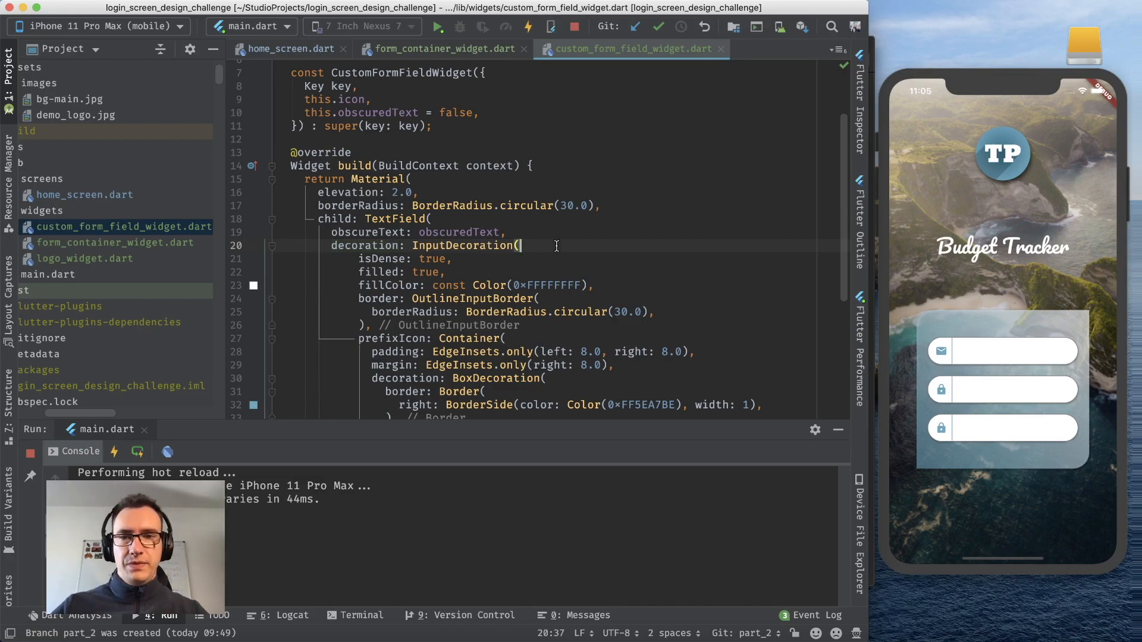
scroll(down, 3)
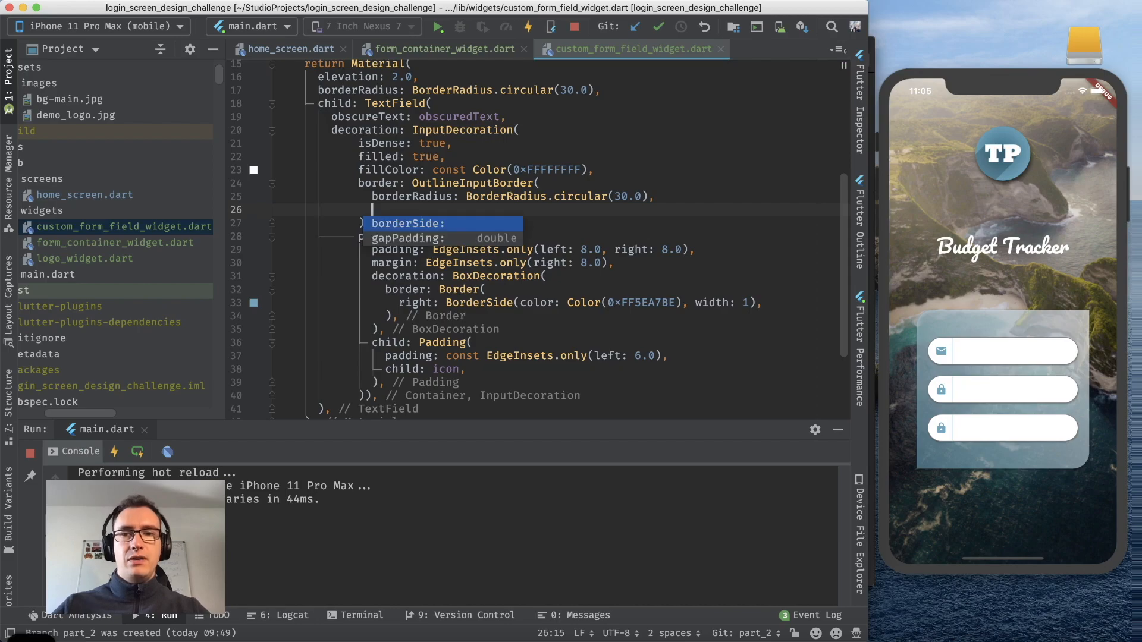
text(borderSide: BorderSide()
text(color:)
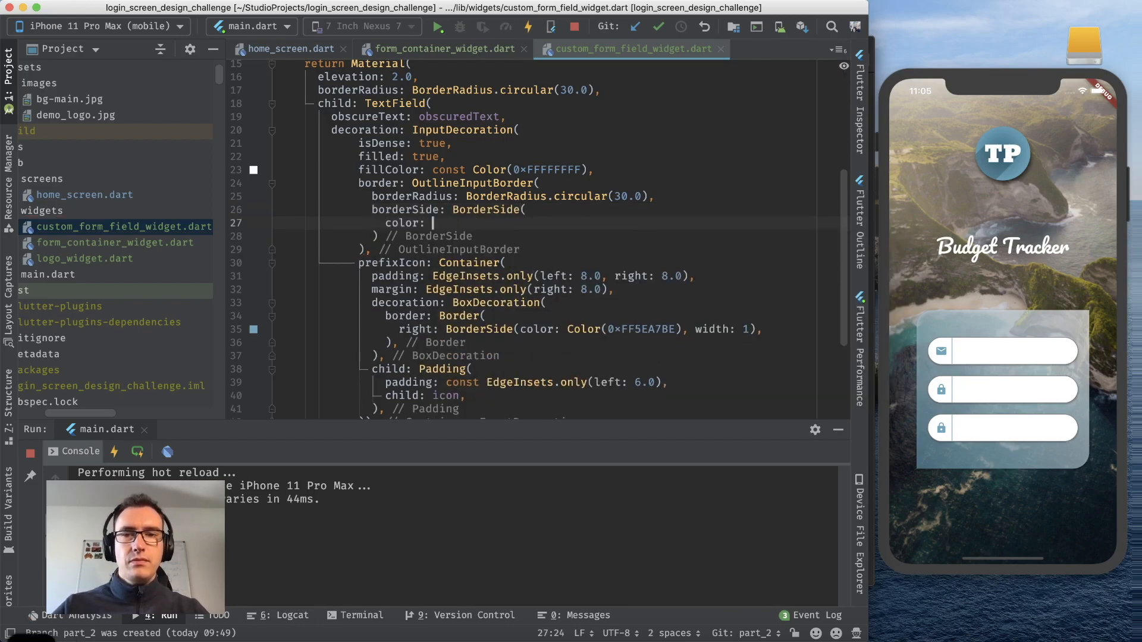
text(Colors.t)
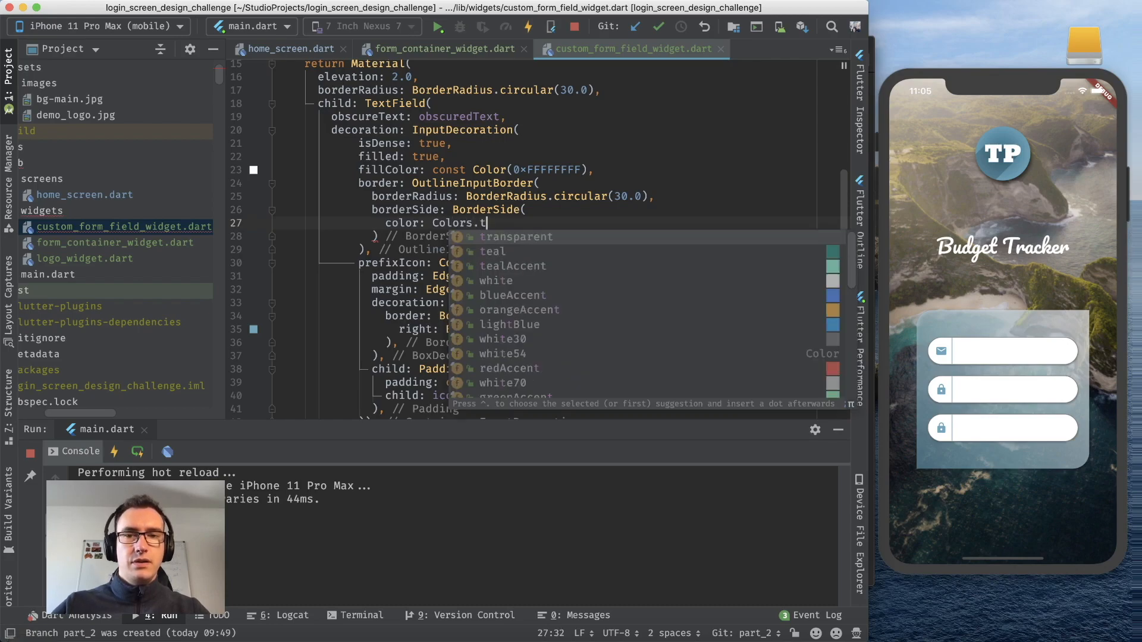
click(513, 236)
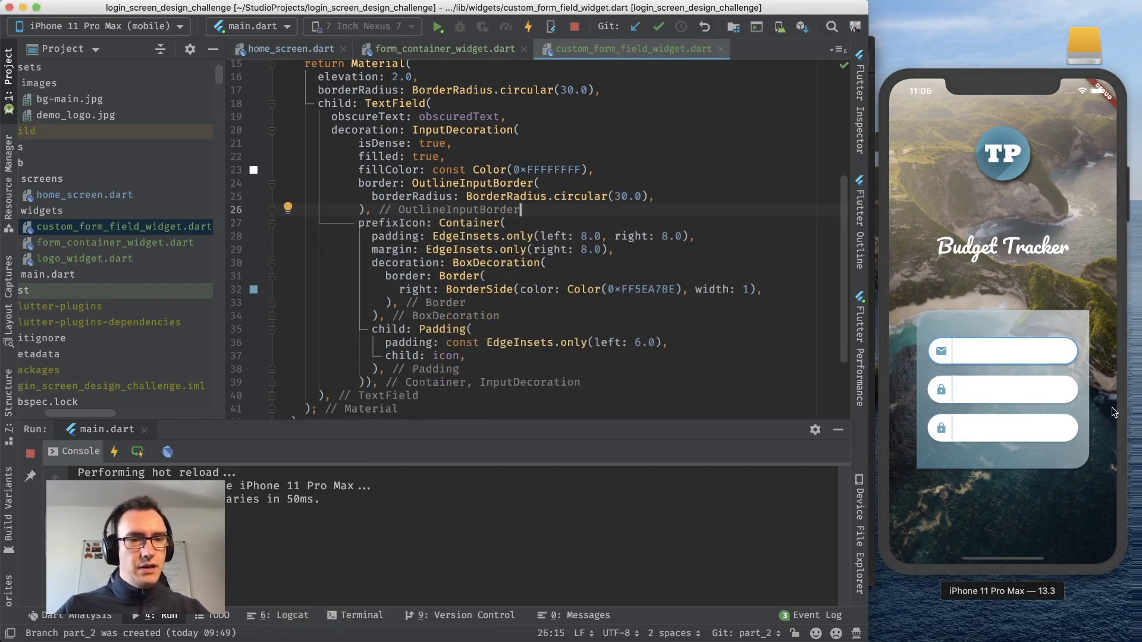
click(1002, 389)
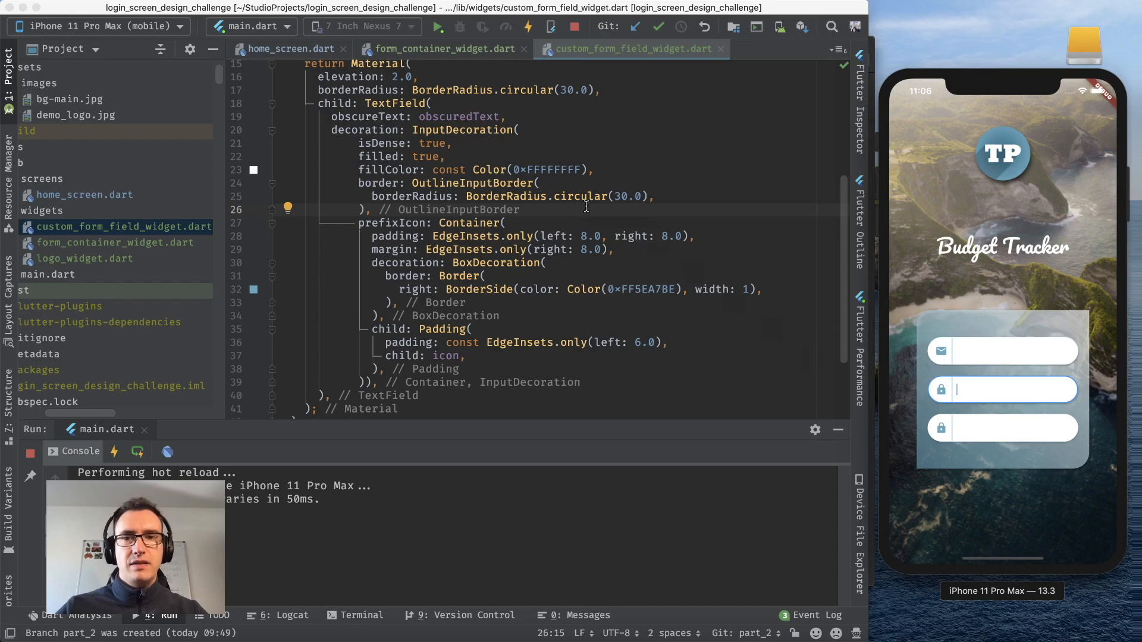
Step: Add an OutlineInputBorder enabledBorder with circular 30.0 radius and transparent BorderSide, then hot reload
text(enabledBorder: ,)
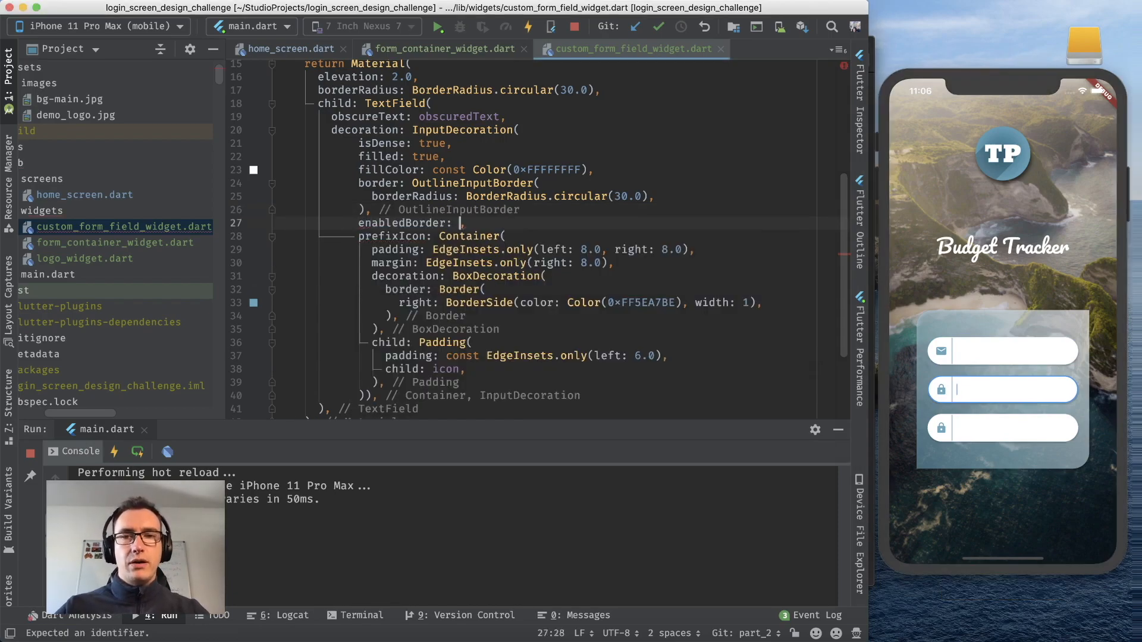
text(OutLineInputBorder()
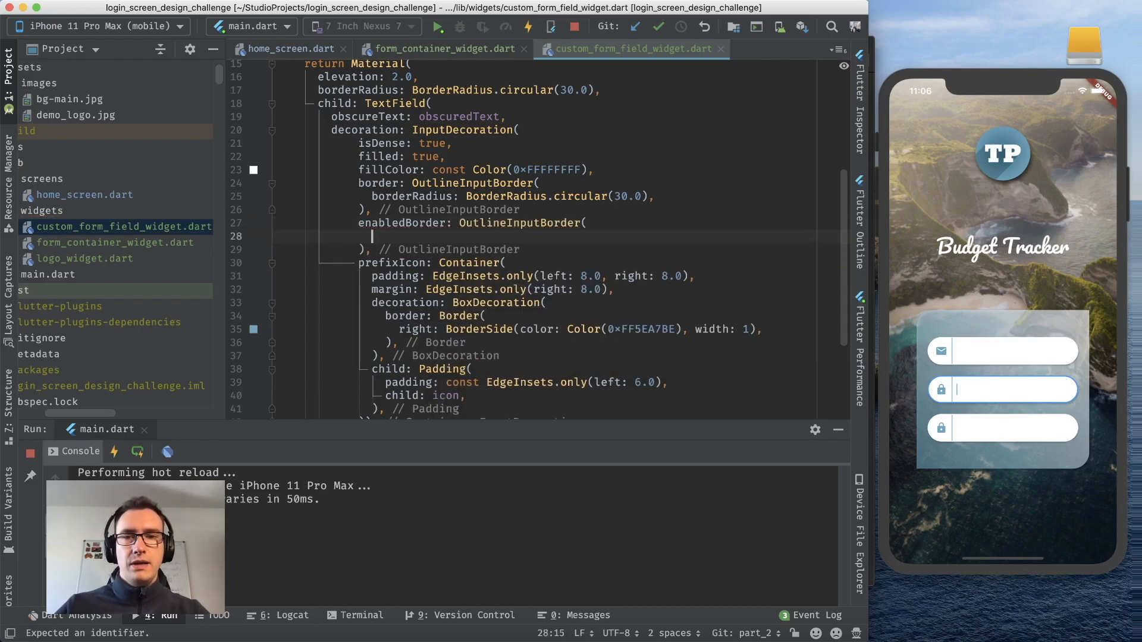
text(borderSide: BorderSide()
text(color: Colors.transparent,)
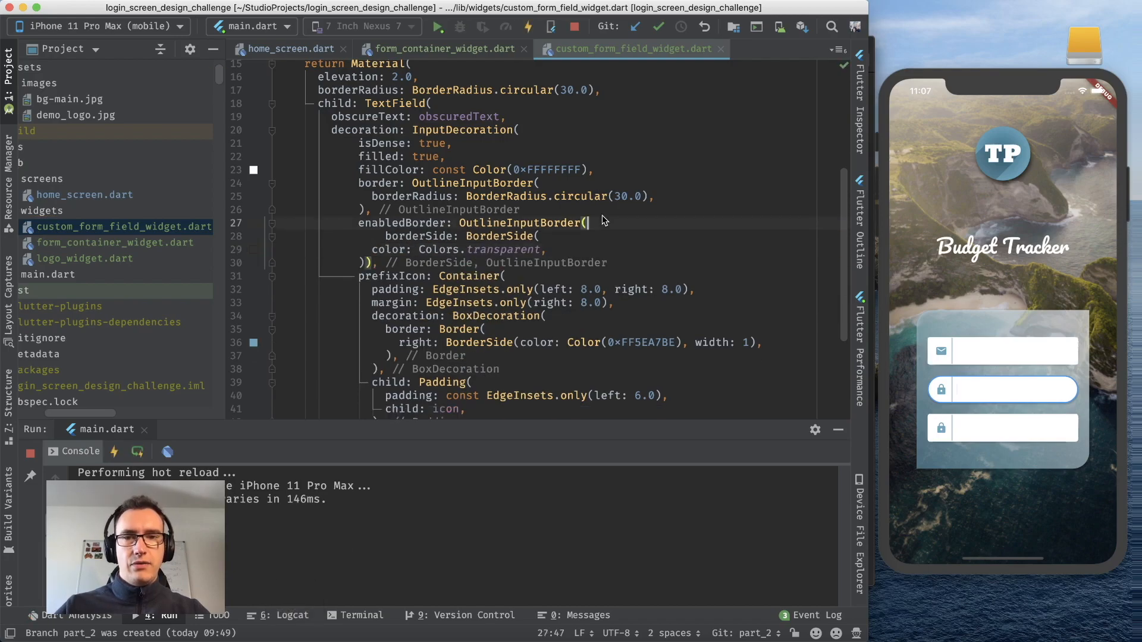
key(enter)
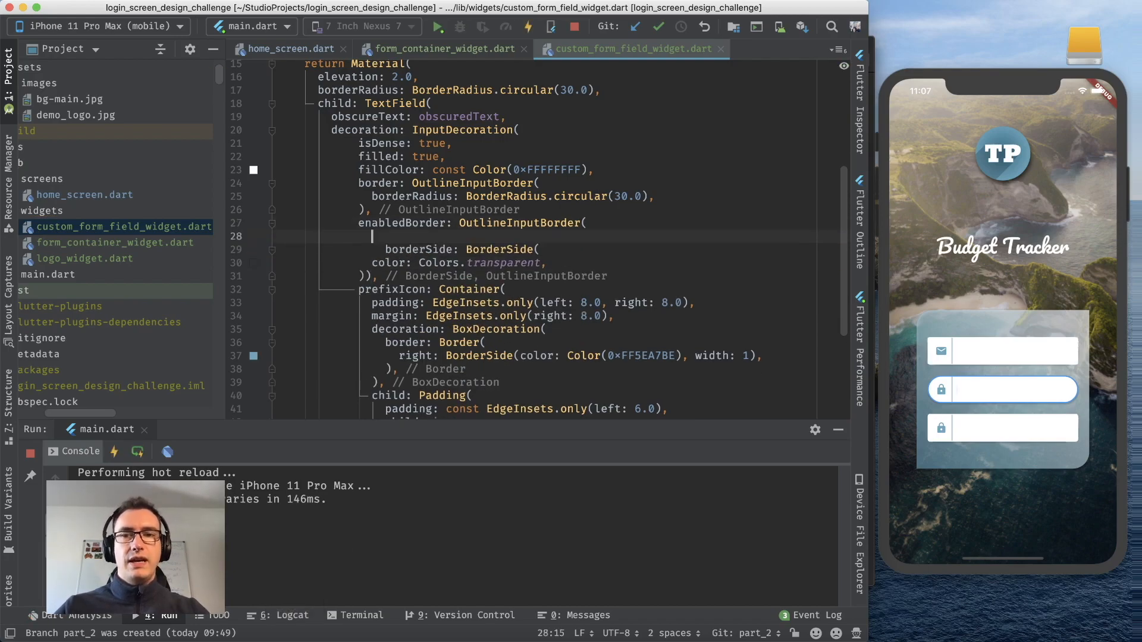
text(borderRadius: ,)
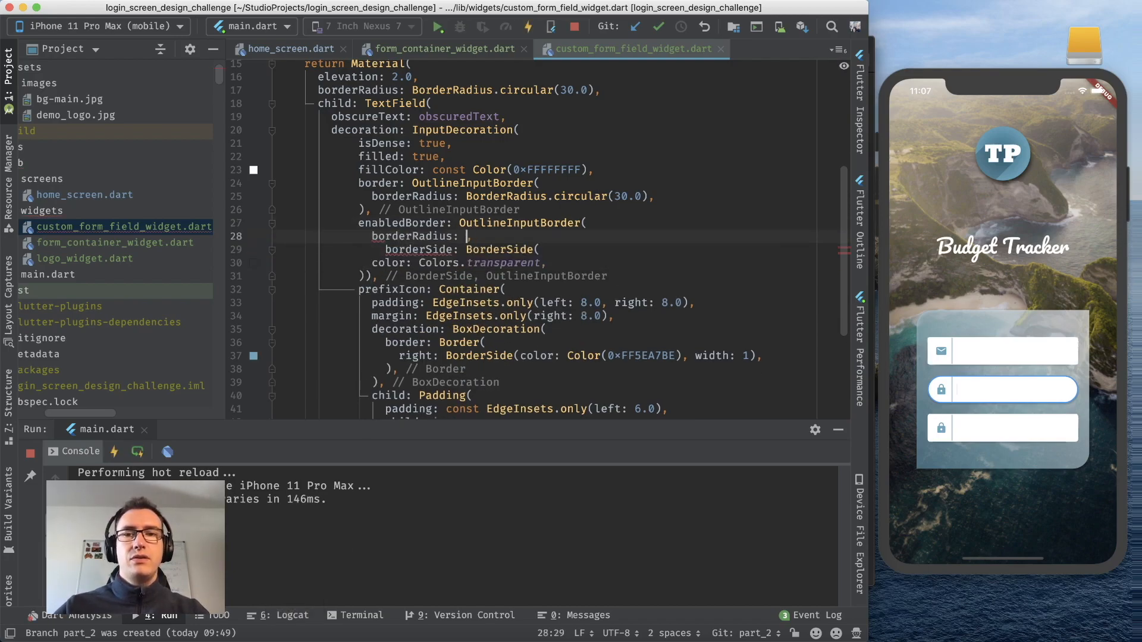
text(BorderRadius.)
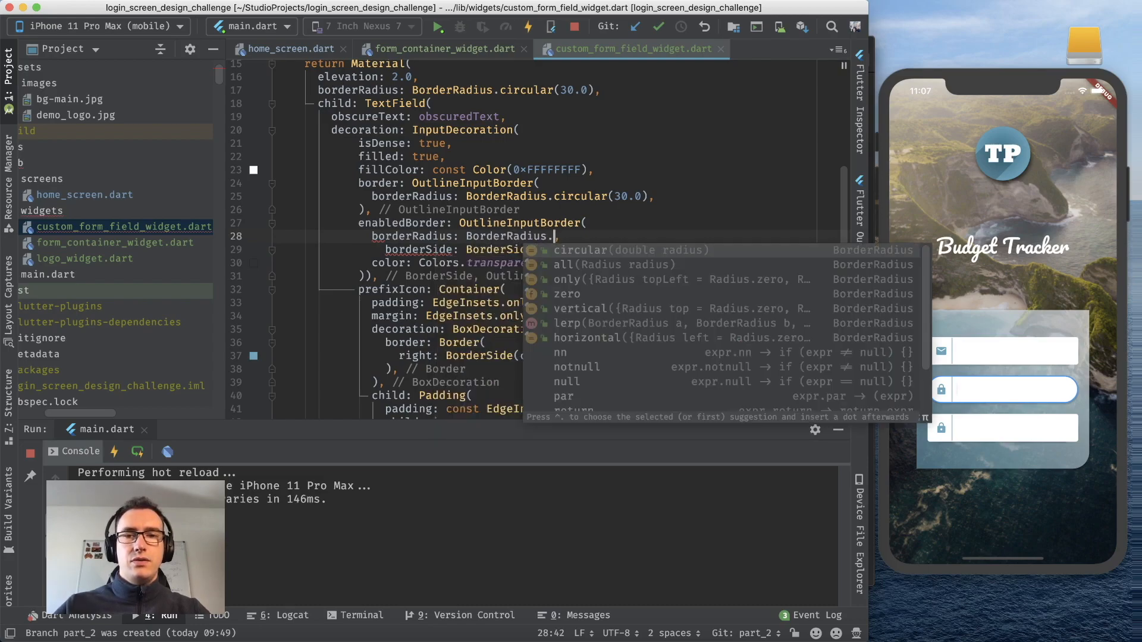
key(cmd+s)
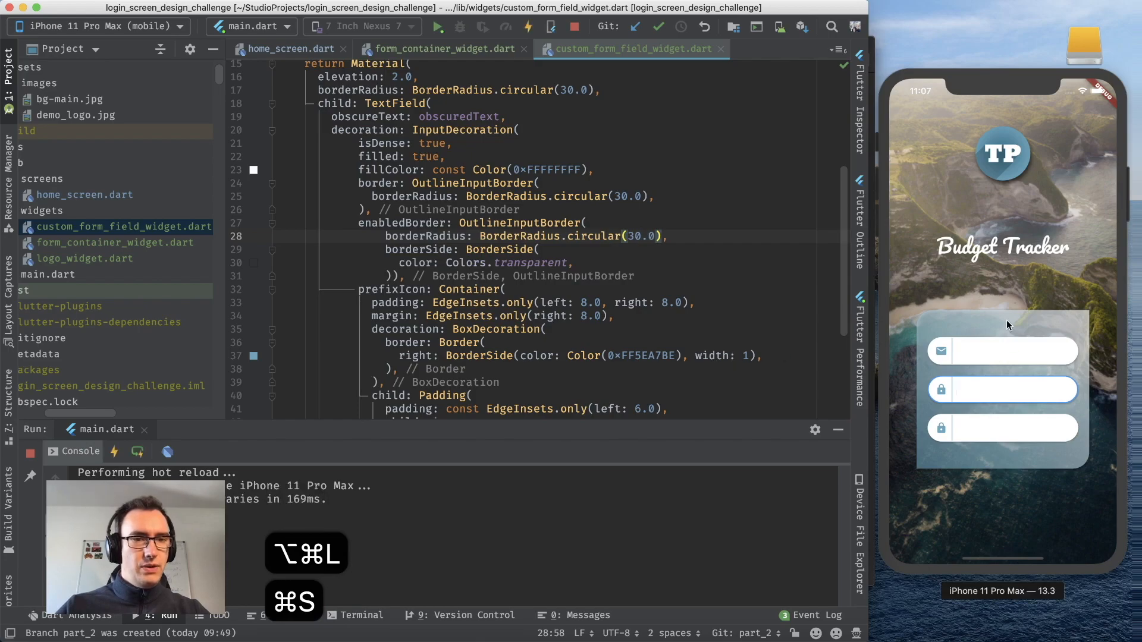
mouse_move(1058, 374)
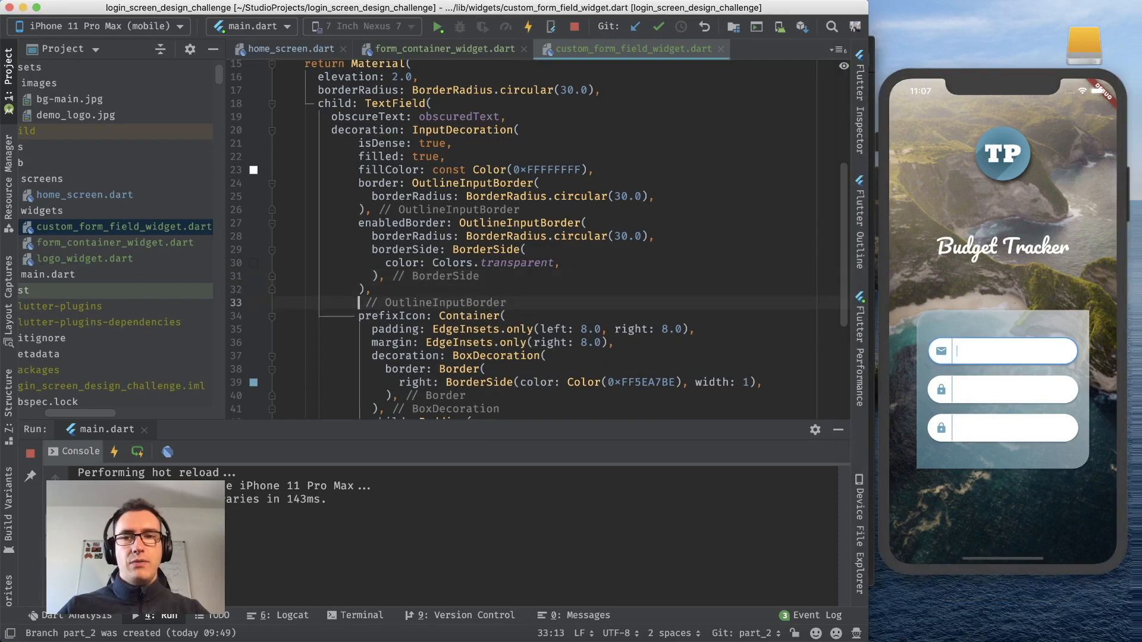
text(border)
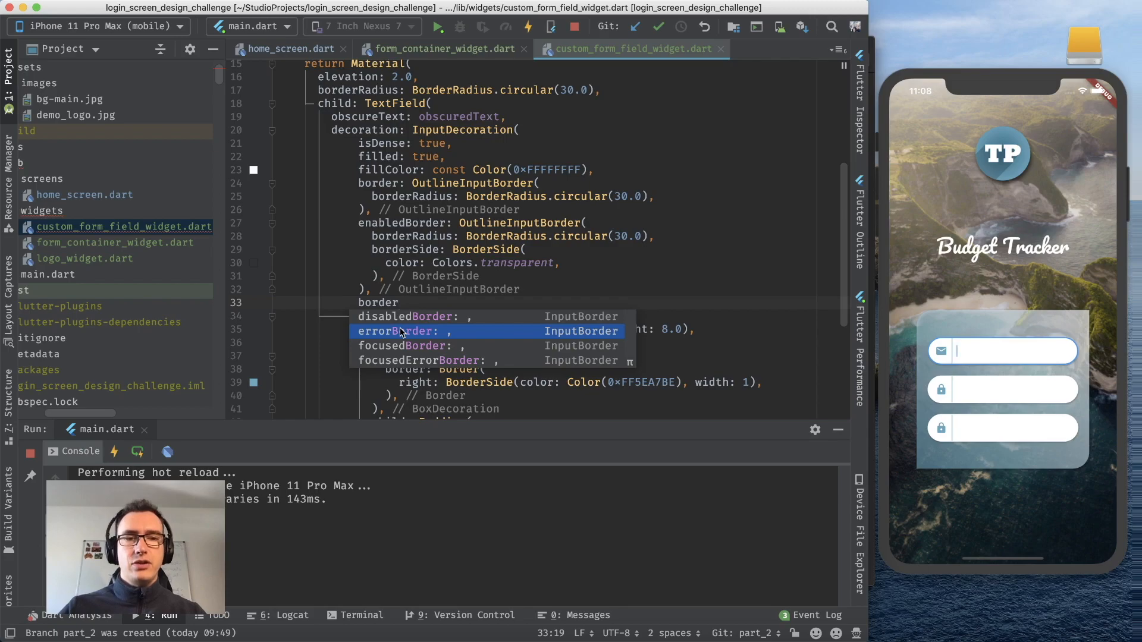
key(cmd+s)
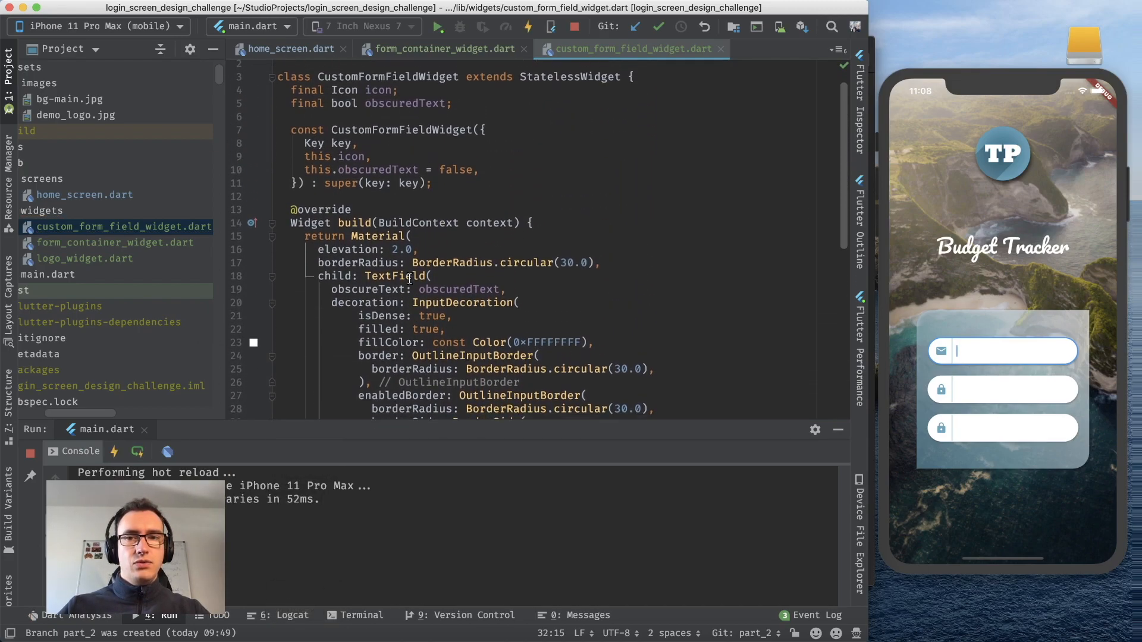
Step: Review the custom field code, then scroll through CustomFormFieldWidget entries in form_container_widget.dart
scroll(up, 3)
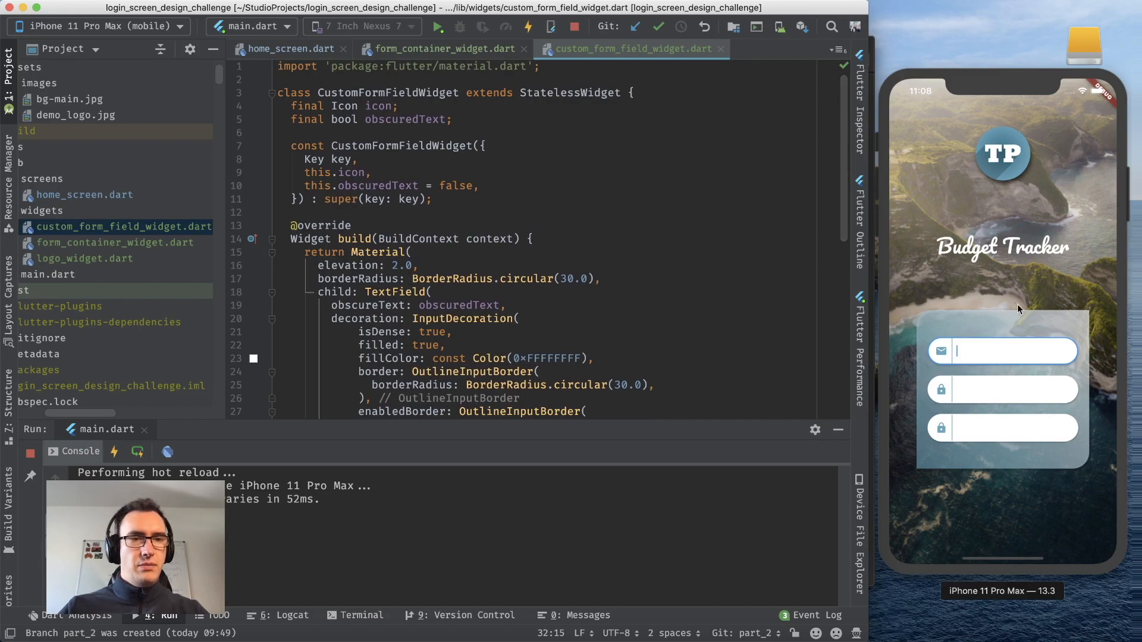
scroll(down, 3)
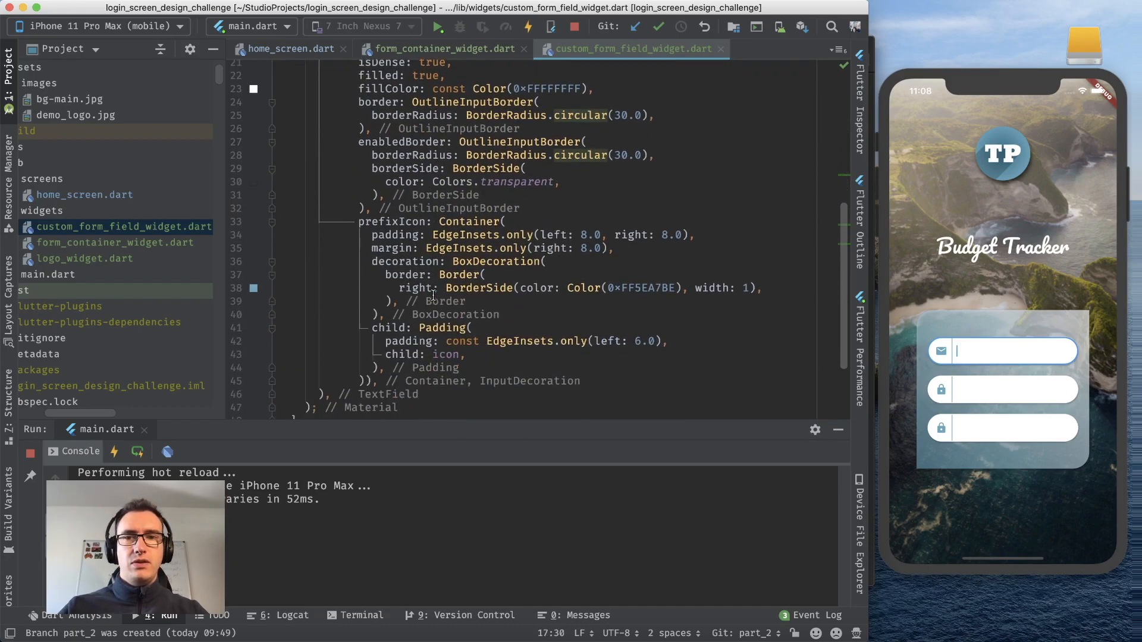
scroll(down, 3)
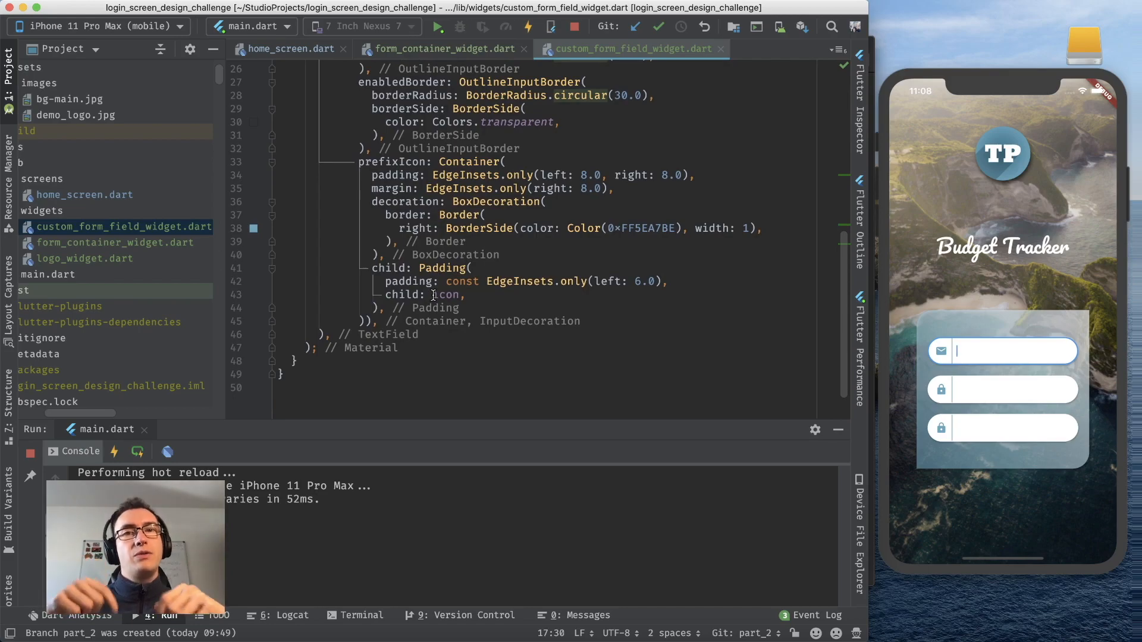
scroll(up, 3)
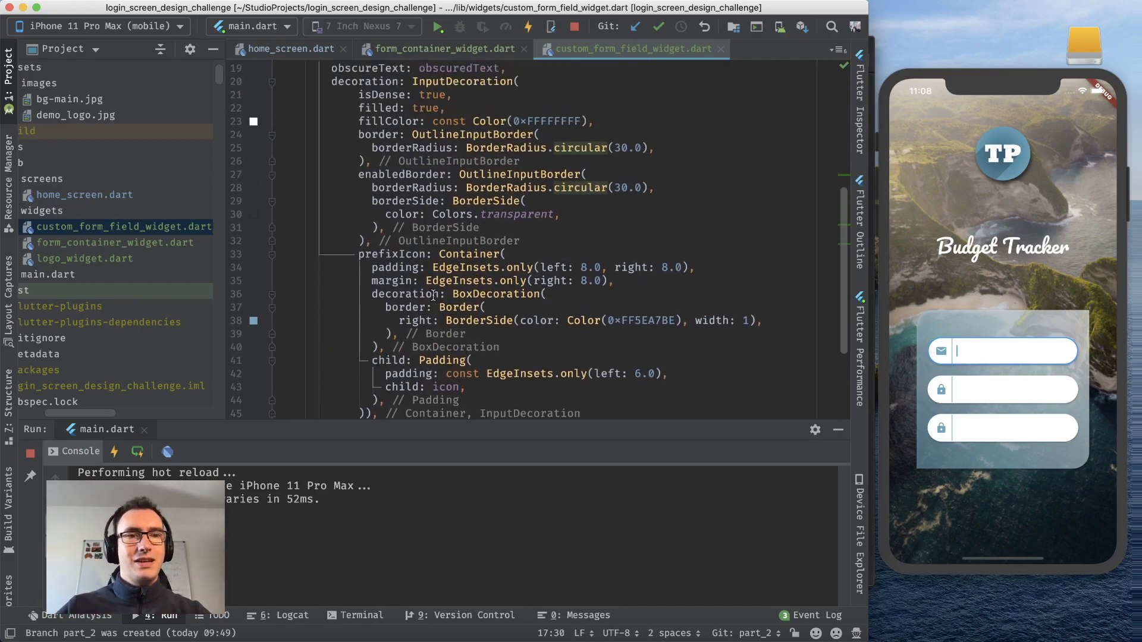
scroll(up, 3)
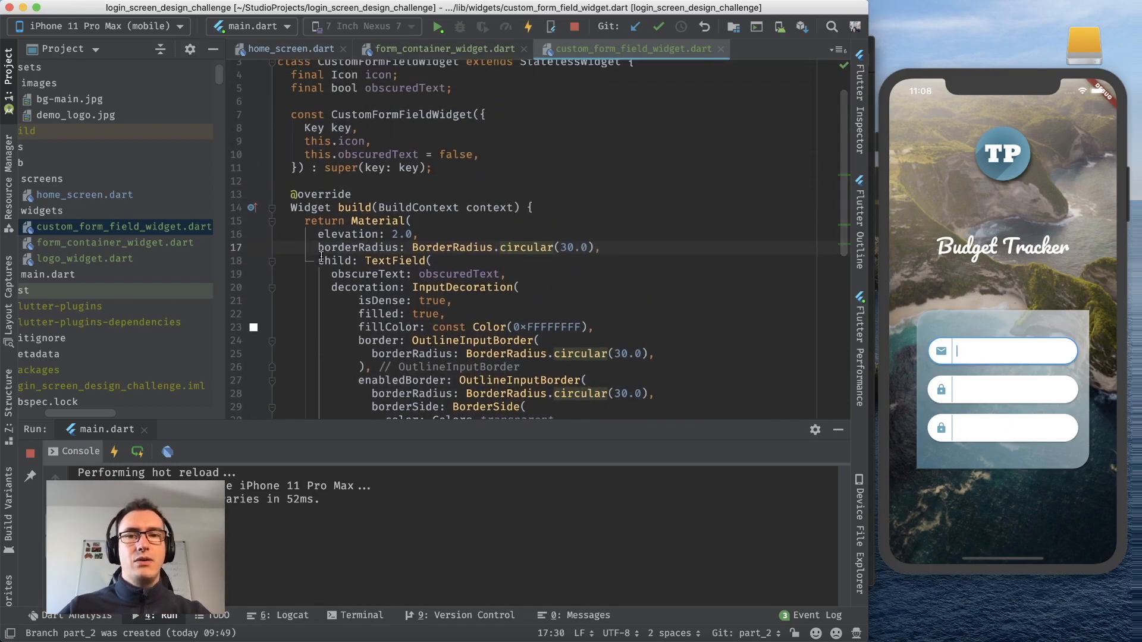
click(116, 242)
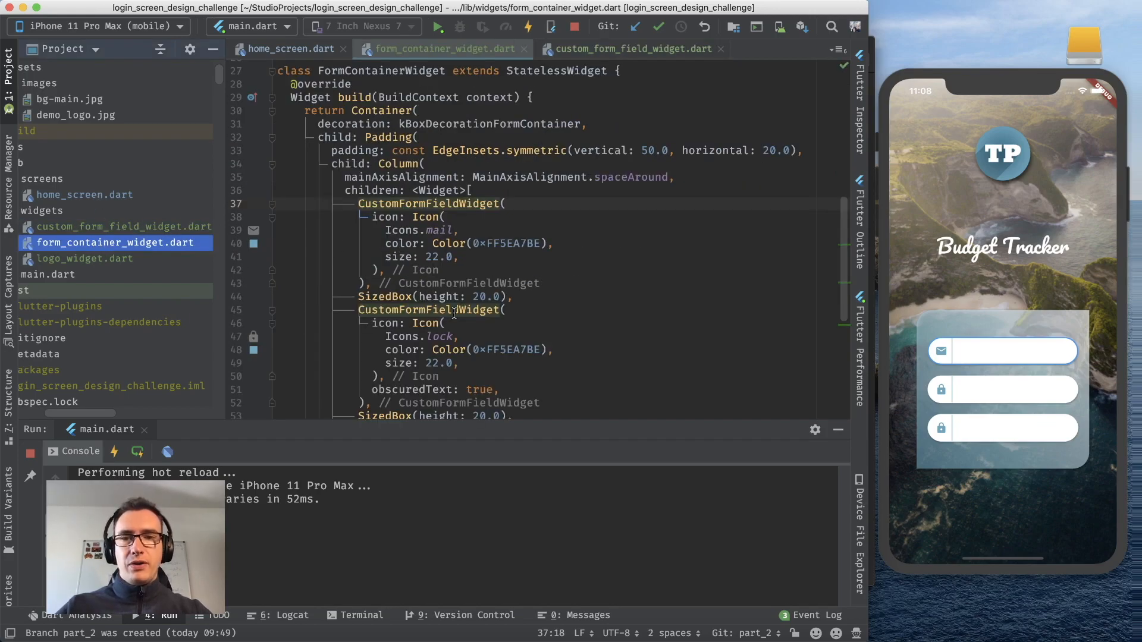
scroll(down, 3)
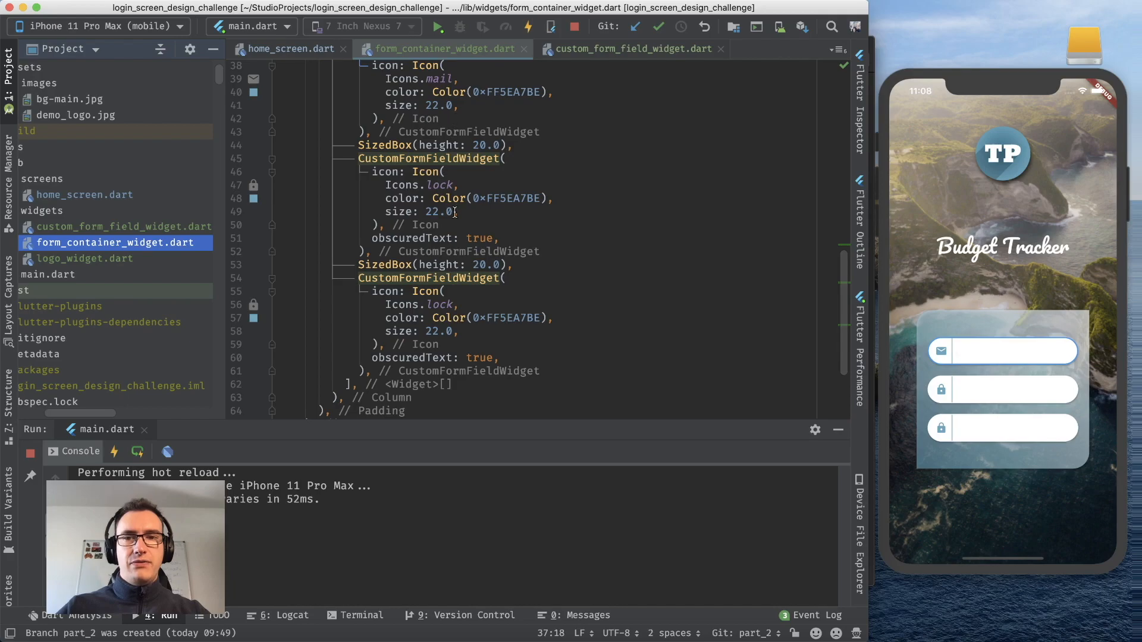
scroll(up, 3)
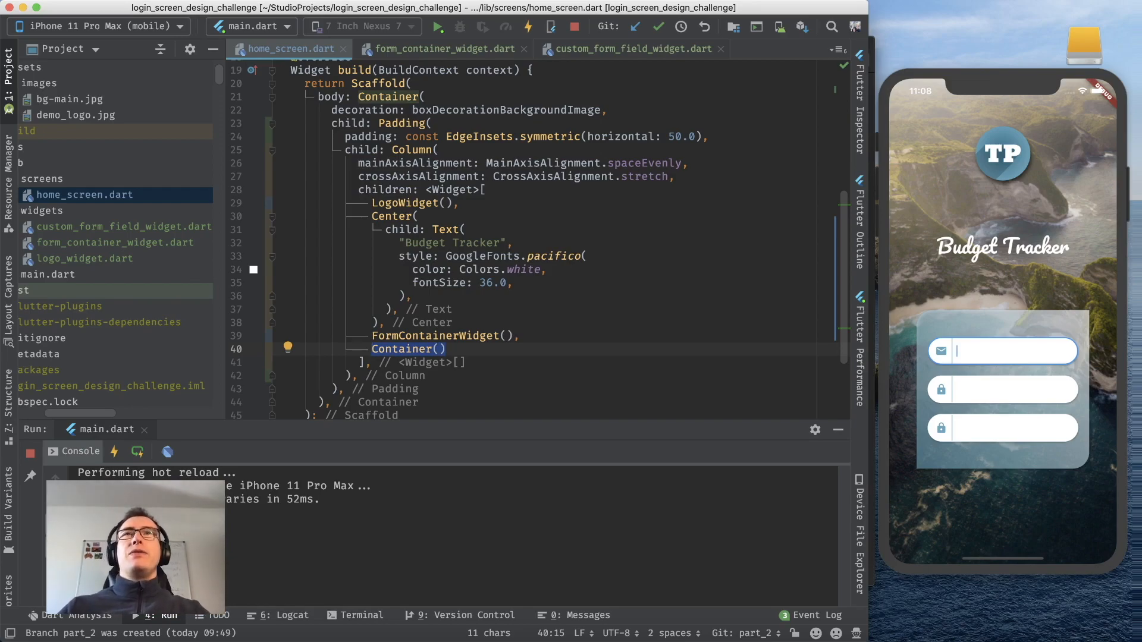
Step: Replace Container() with a RaisedButton labelled 'Register' and an empty onPressed callback
text(RaisedButton()
text(child: Text(''),)
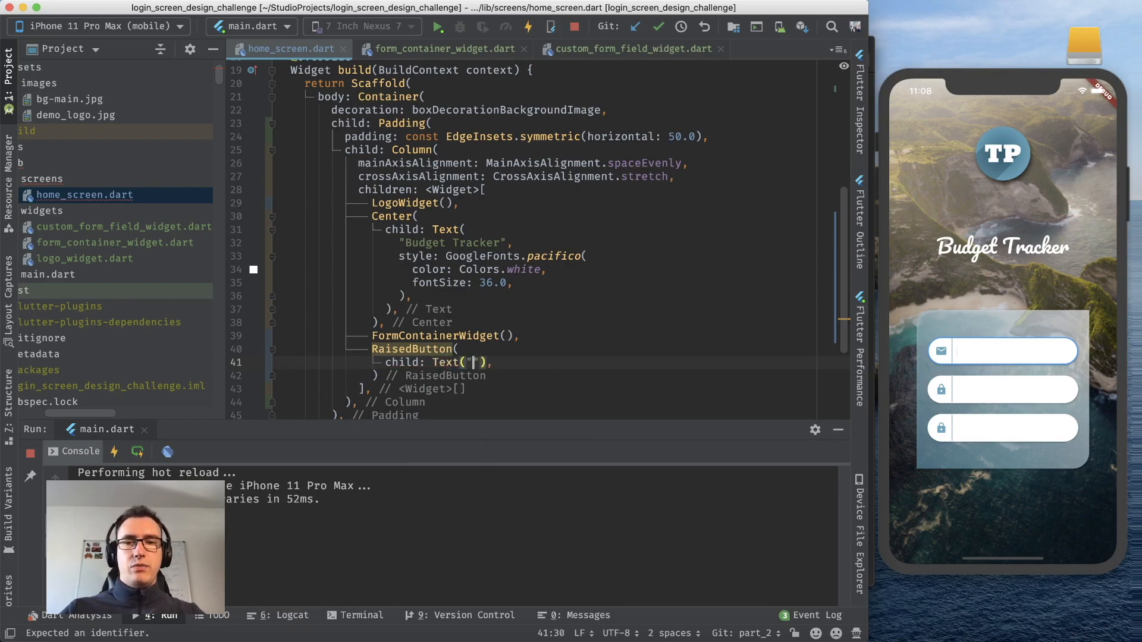
text(Register)
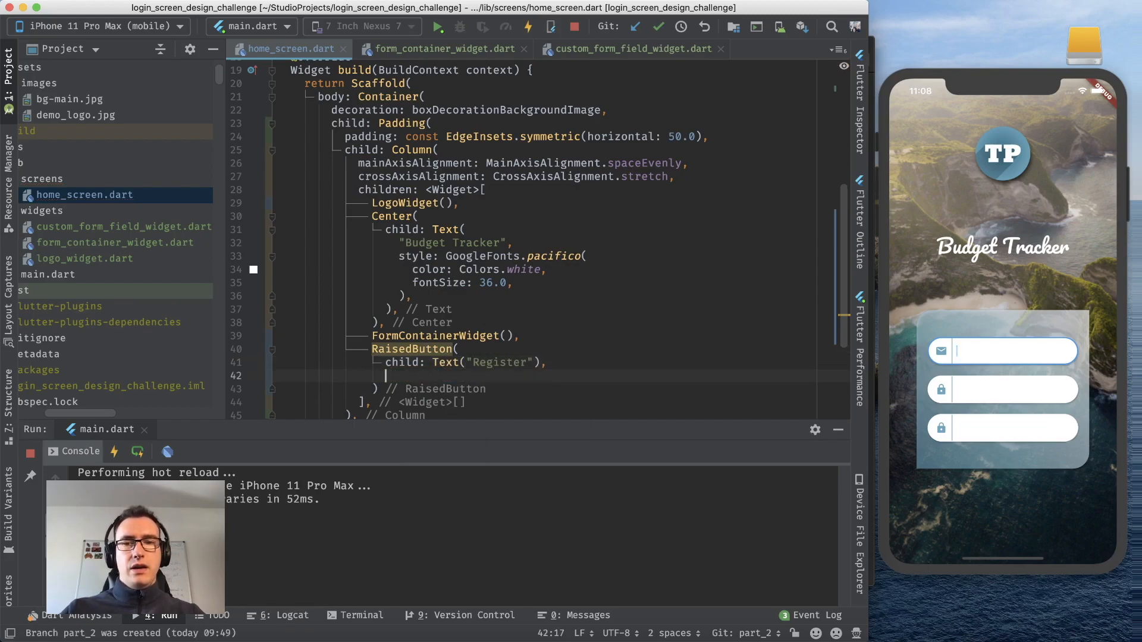
text(onPressed: () {},)
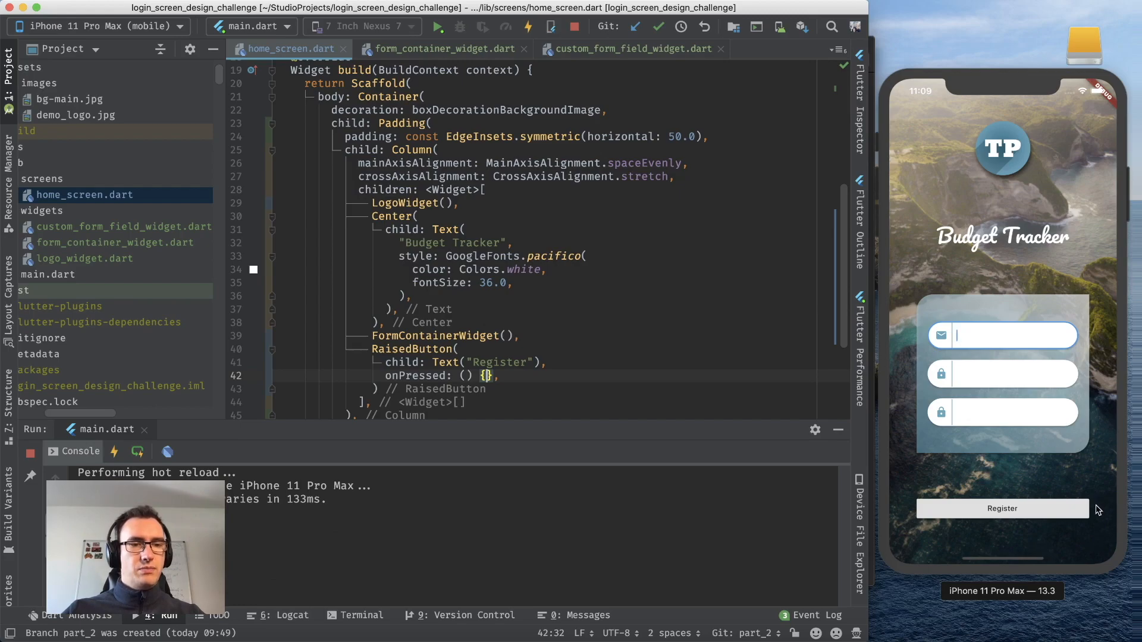
mouse_move(1086, 514)
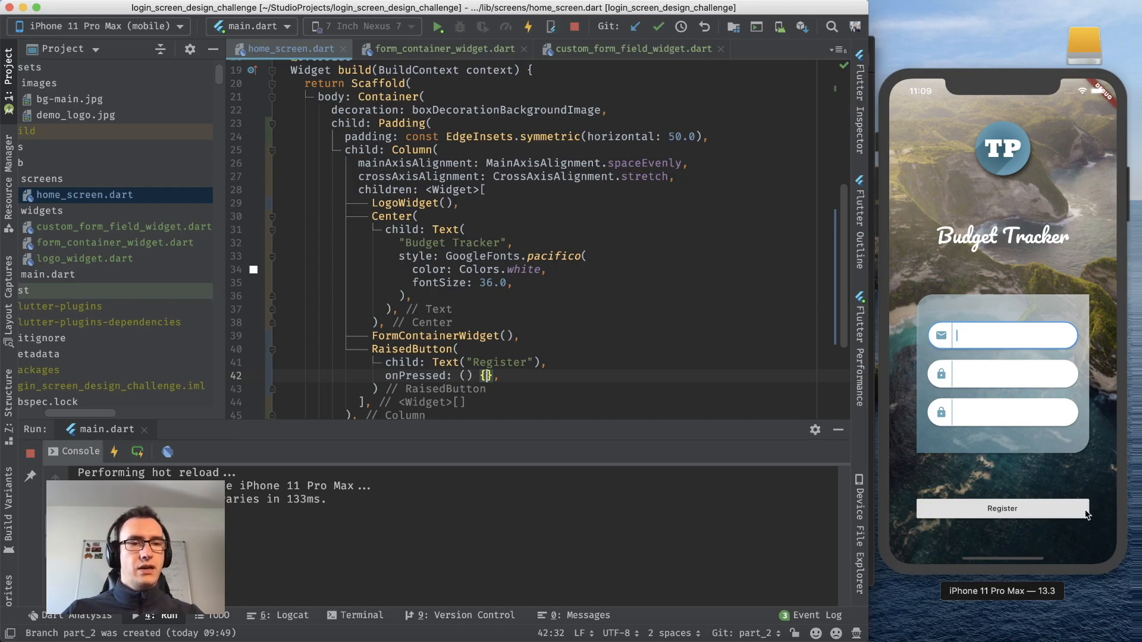
mouse_move(927, 497)
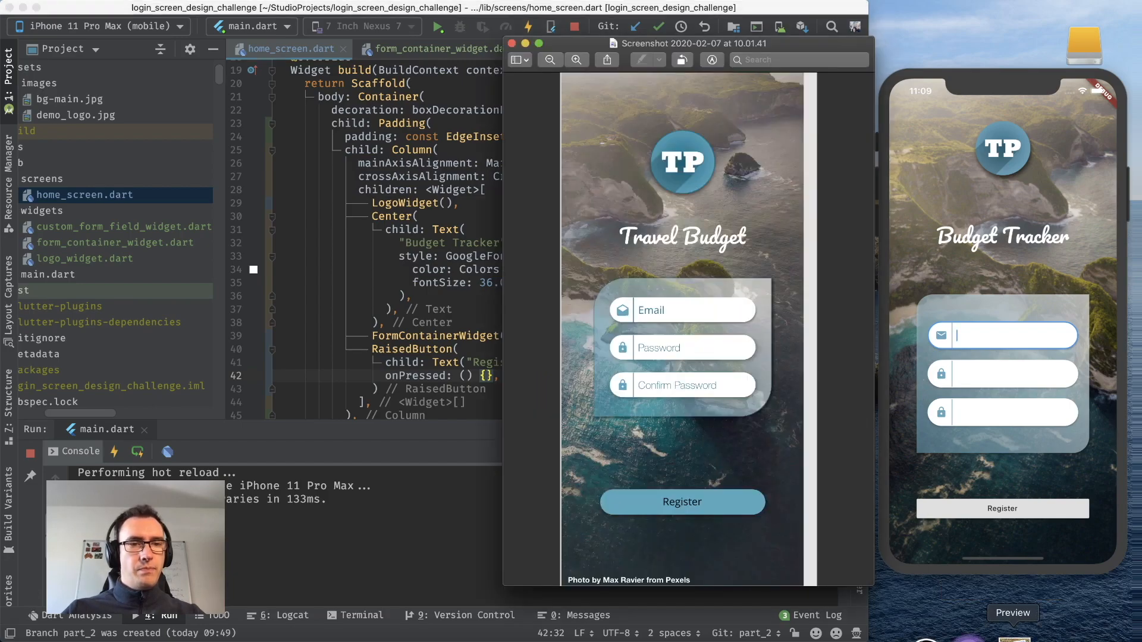
mouse_move(610, 496)
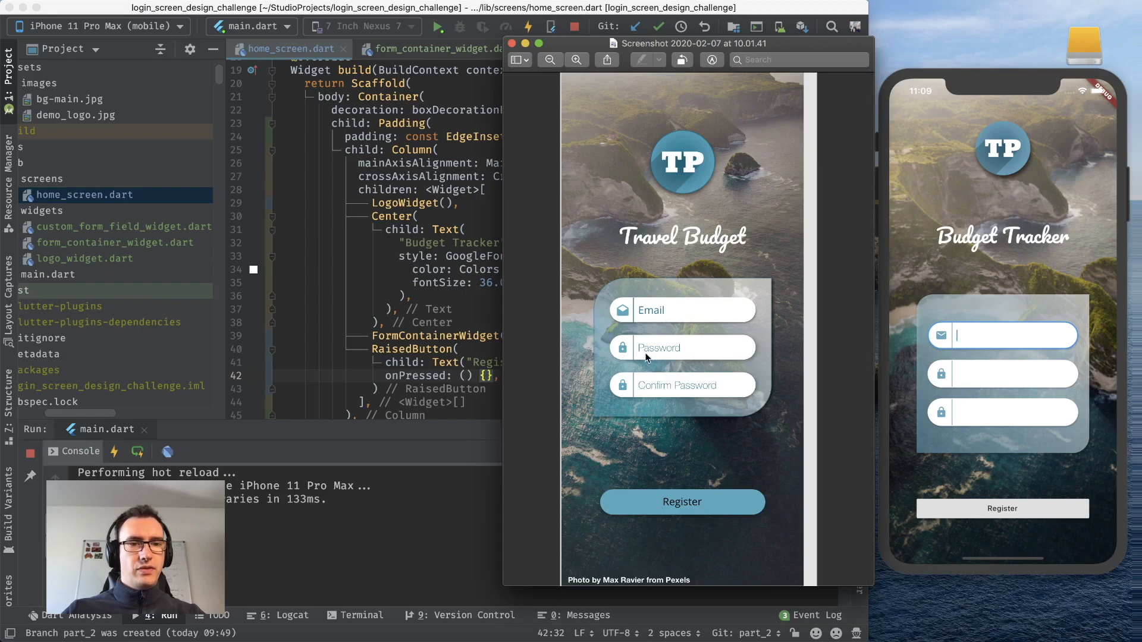
key(cmd+s)
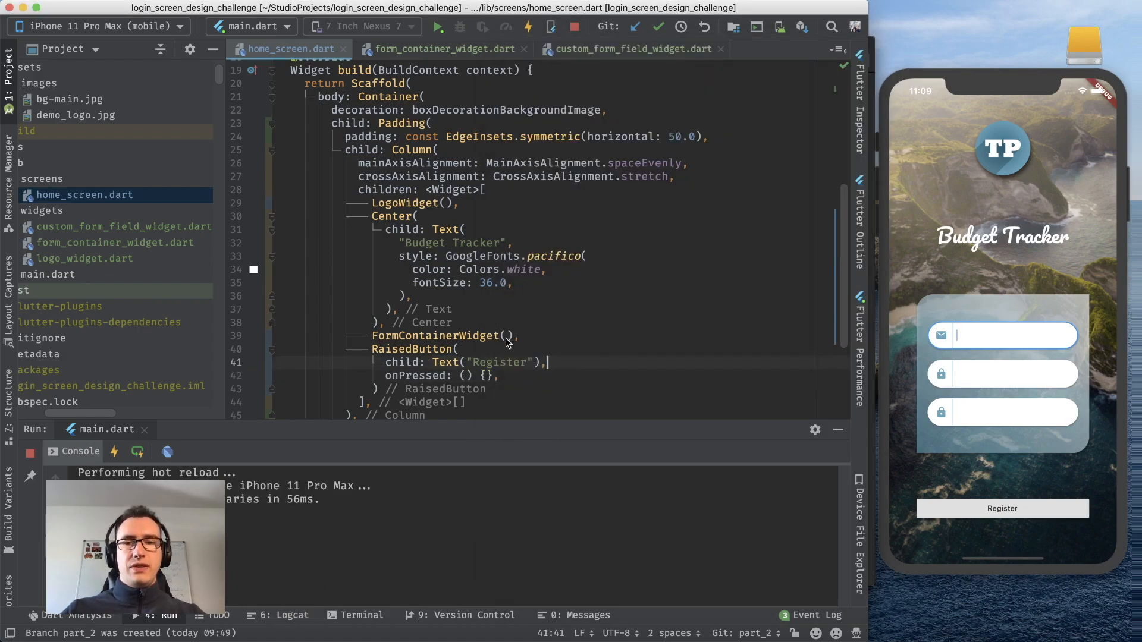
Step: Hot reload the button's 2.0 elevation, then set its colour to Color(0xFF61a7be) and reload
key(cmd+s)
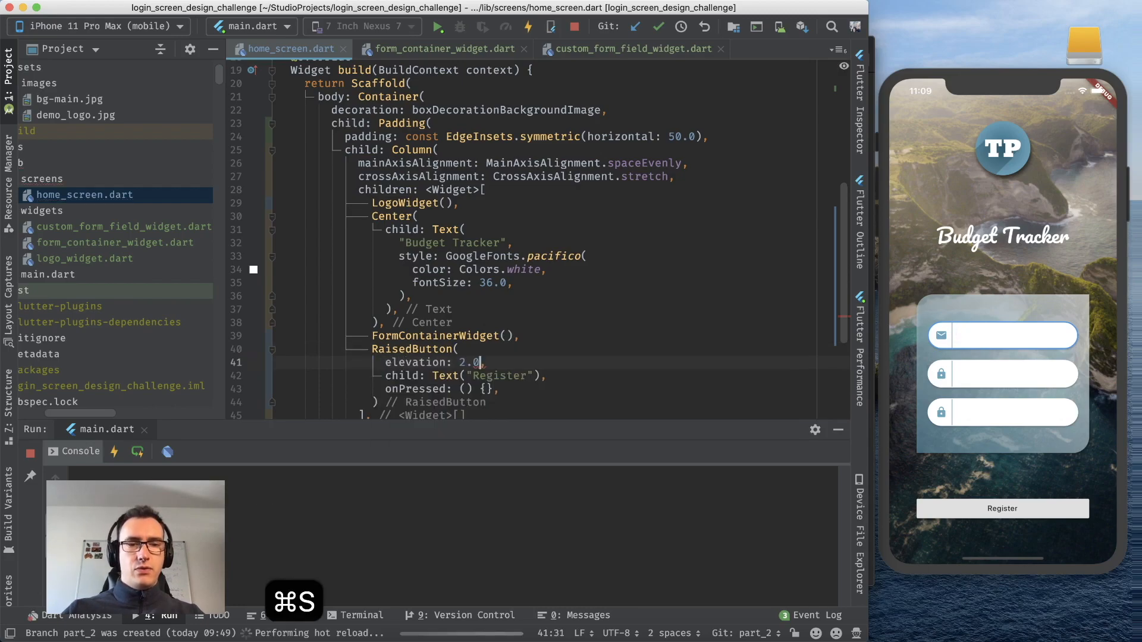
key(cmd+s)
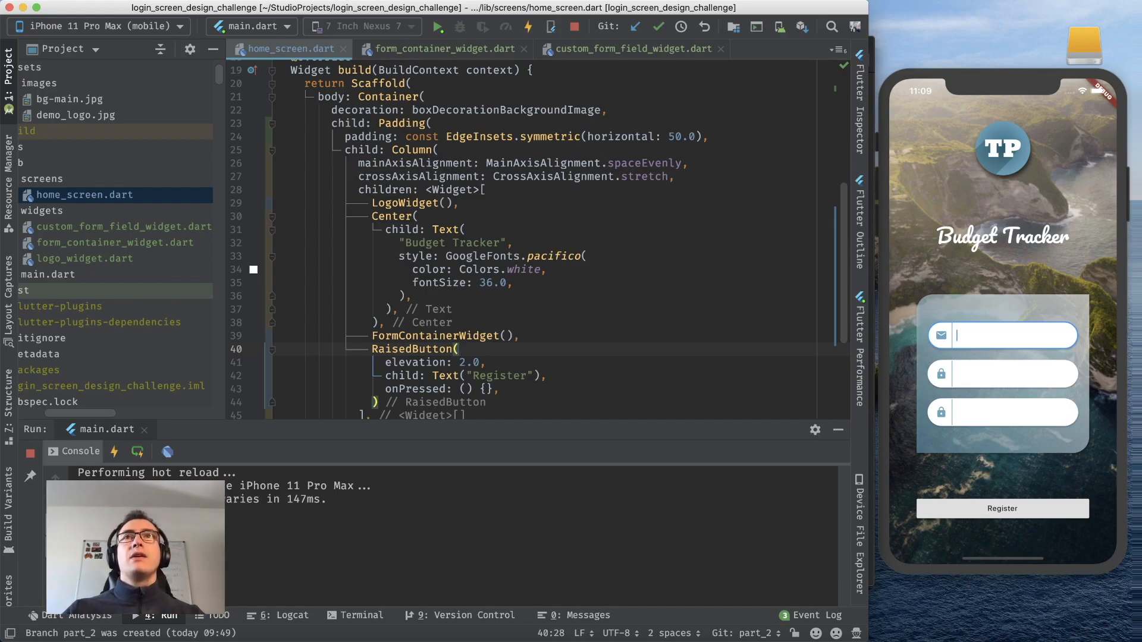
text(col)
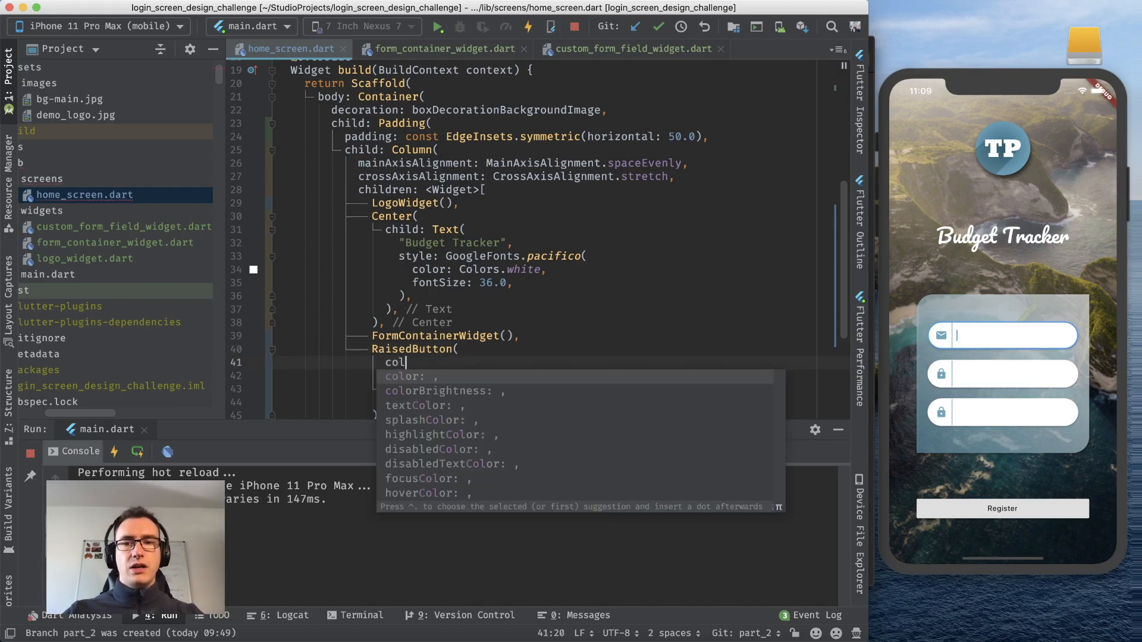
text(color: Co,)
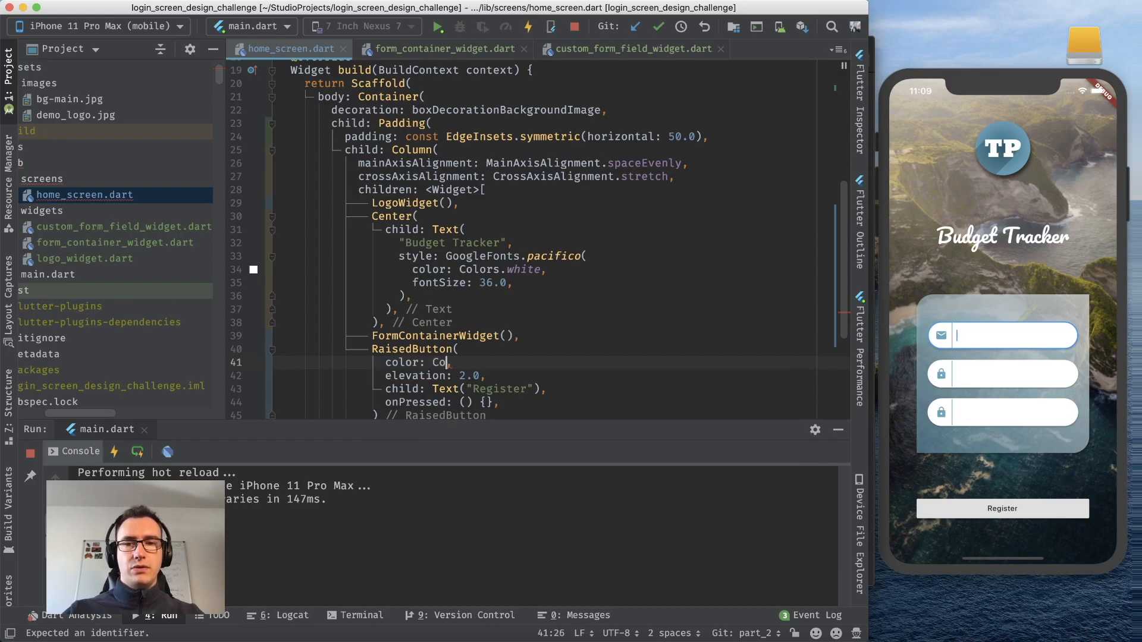
text(lor()
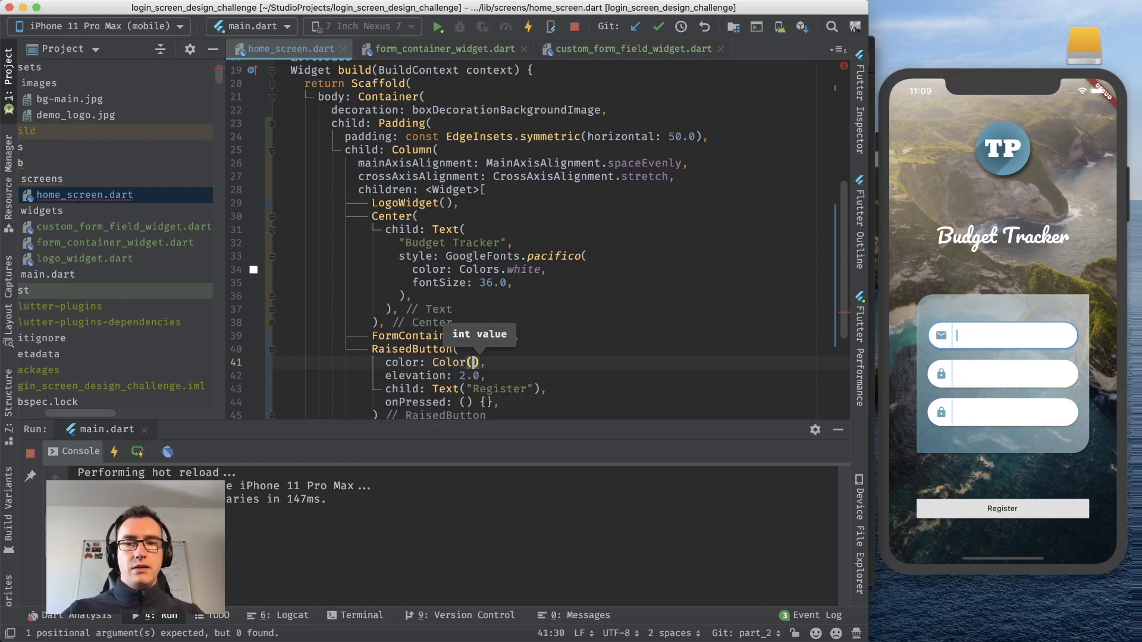
text(0xF)
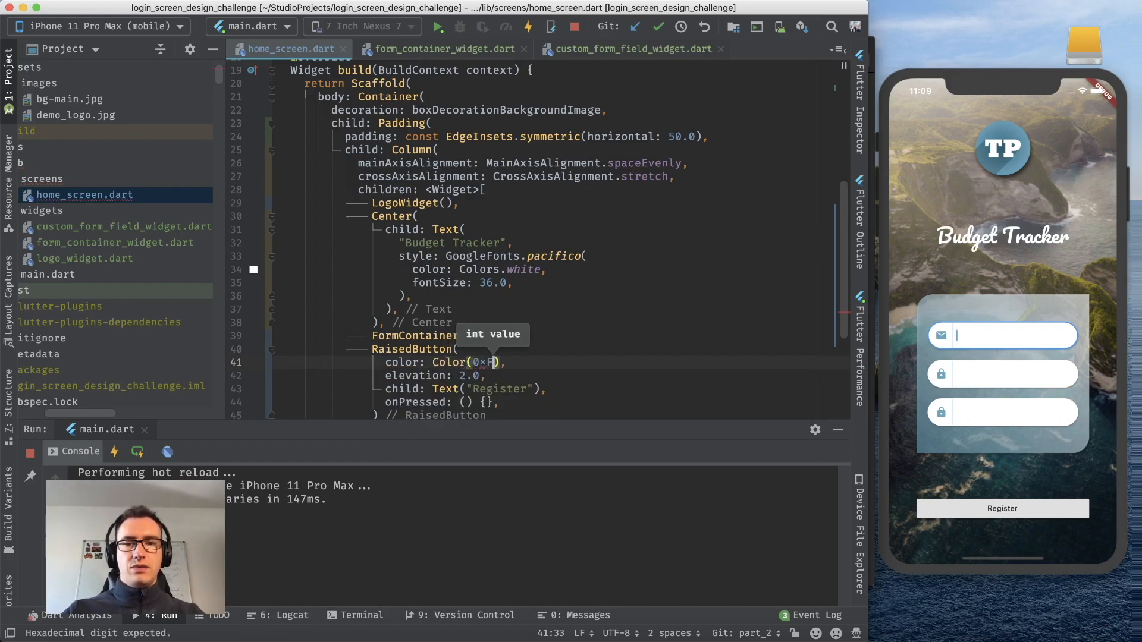
text(F6)
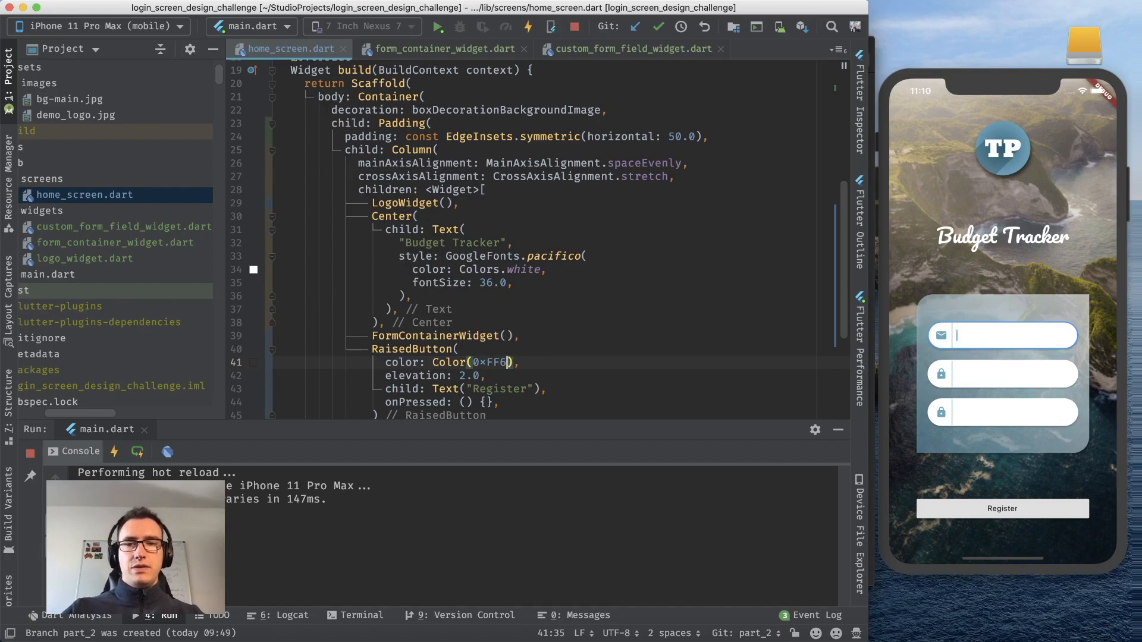
text(1a7b)
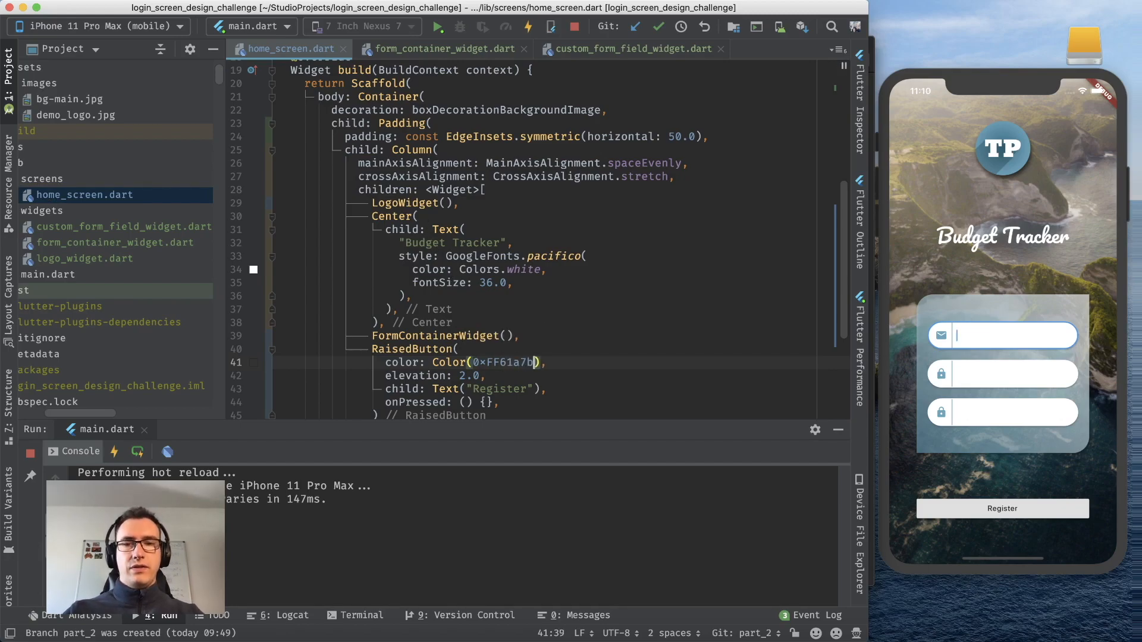
key(cmd+s)
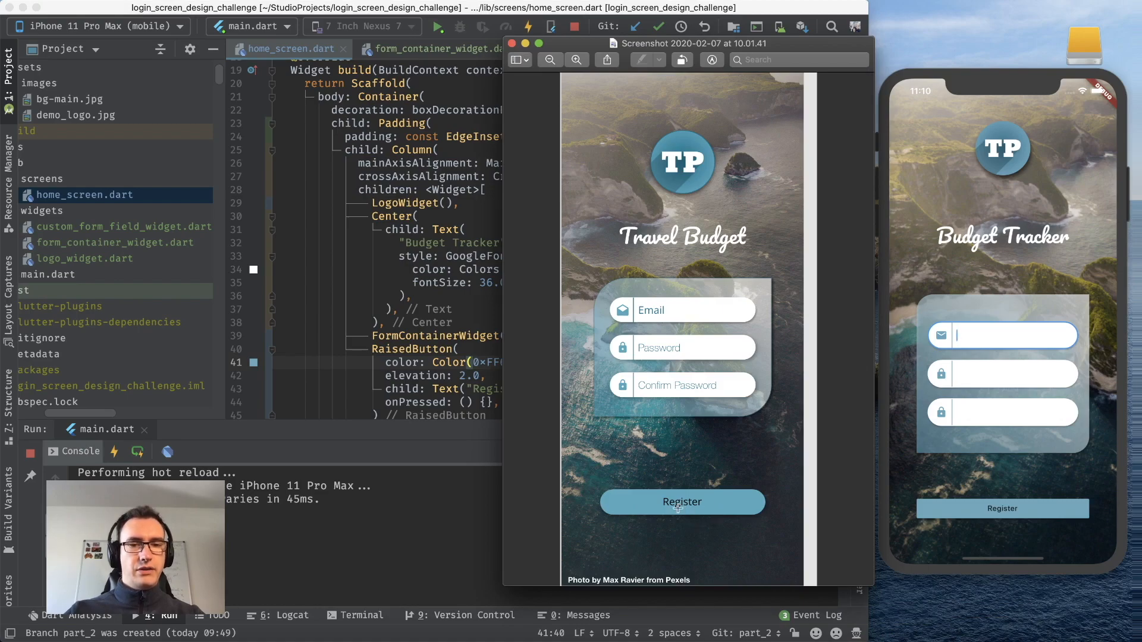
mouse_move(444, 356)
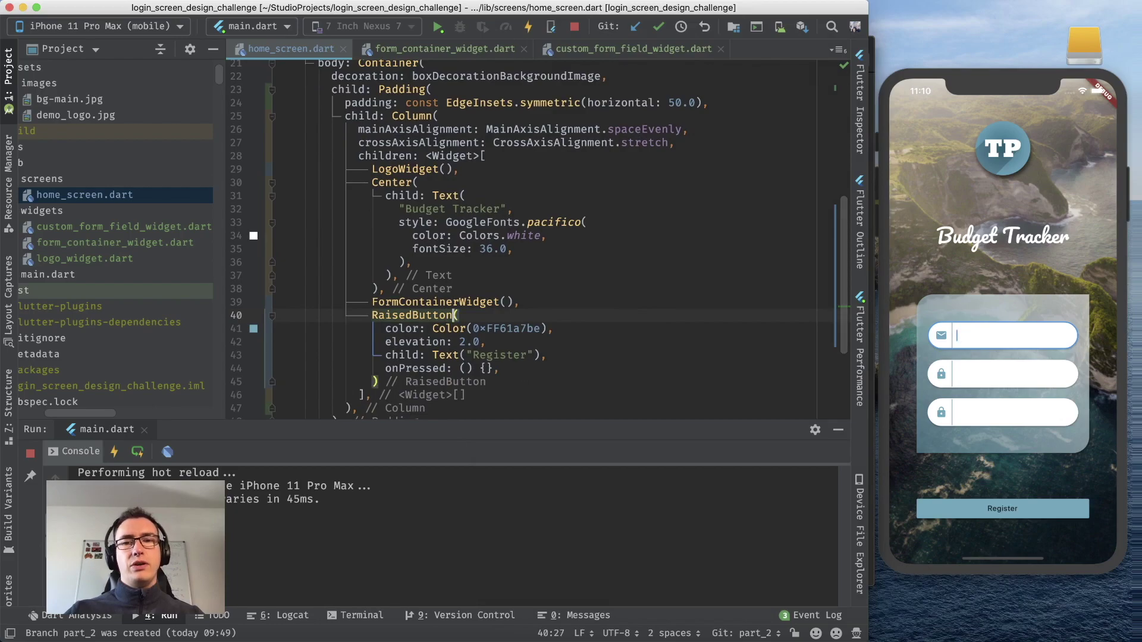
Step: Give the RaisedButton shape: RoundedRectangleBorder and start its borderRadius: BorderRadius argument
text(shape: ,)
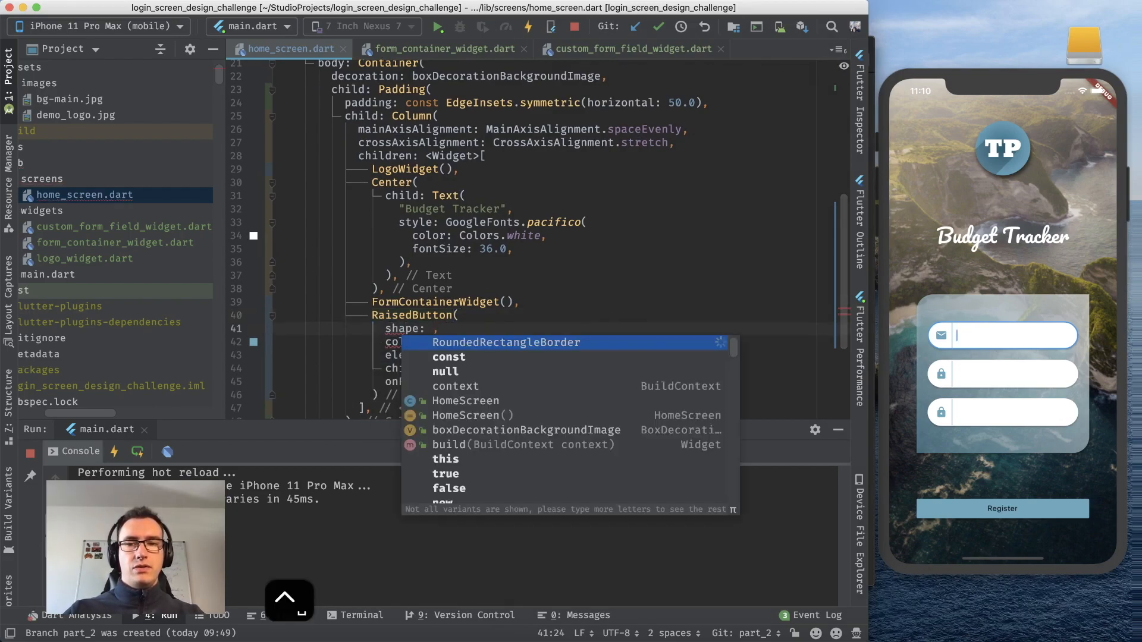
text(RoundedRectangleBorder()
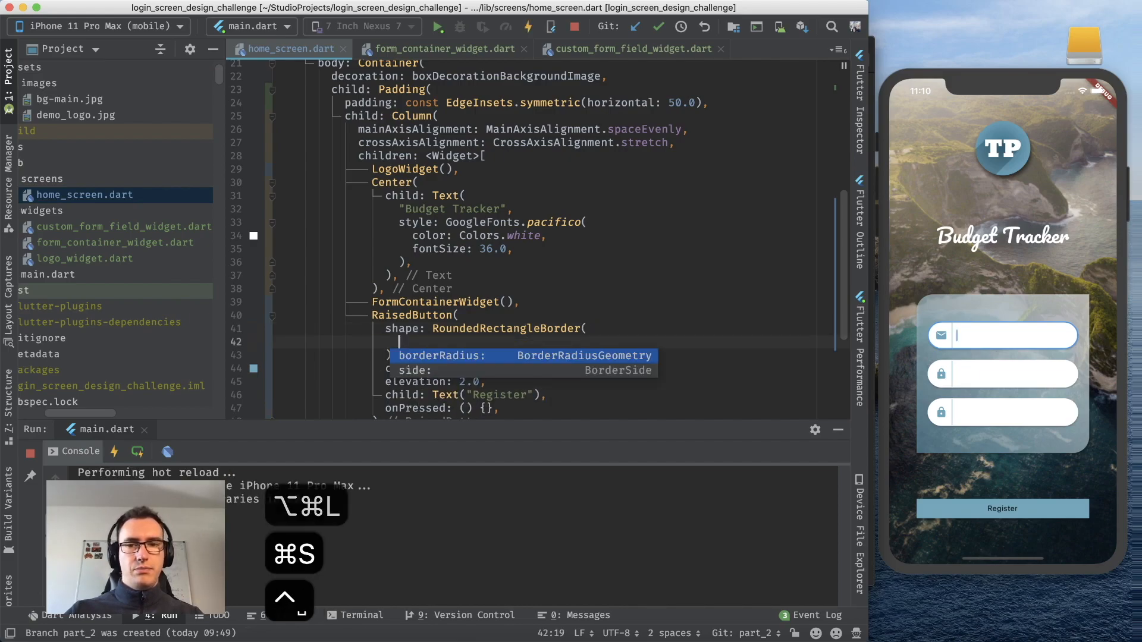
text(borderRadius: Bord)
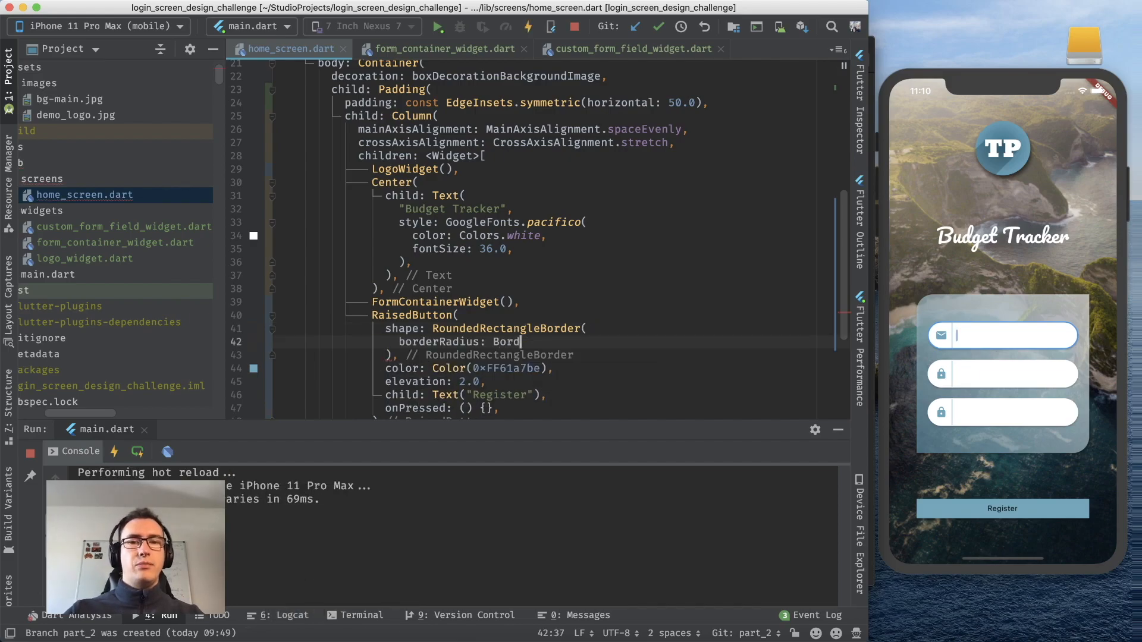